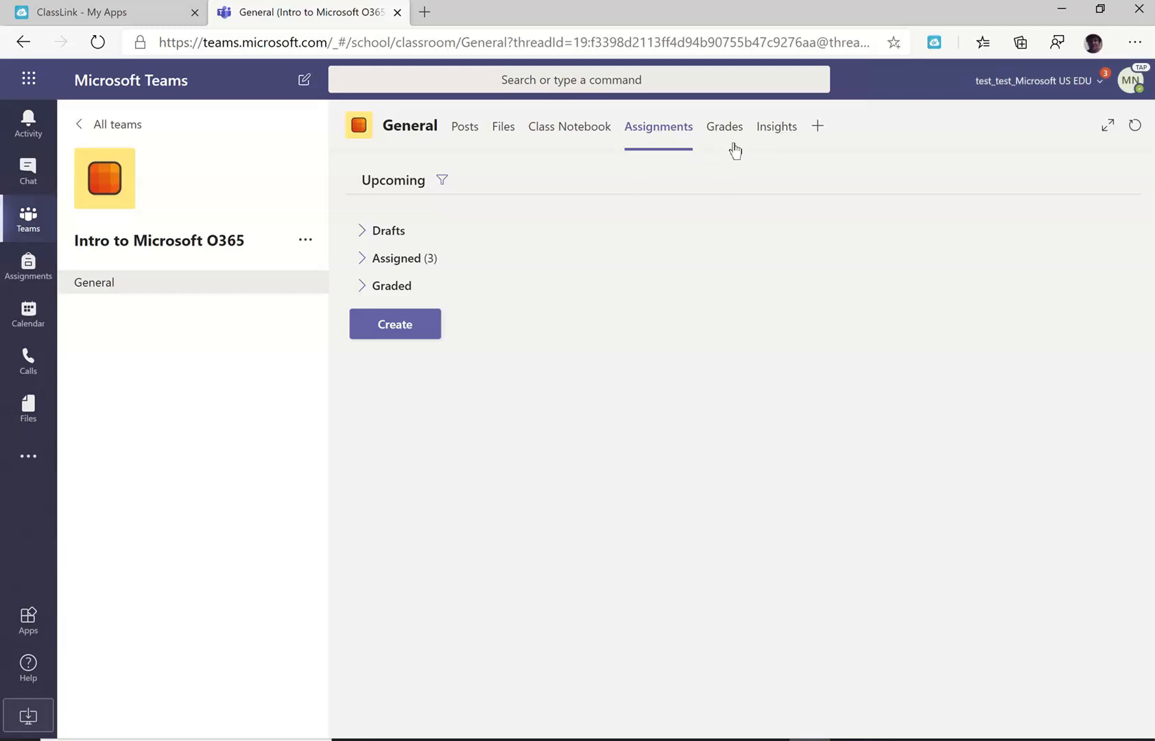
{"action": "mouse_move", "coordinate": [724, 126]}
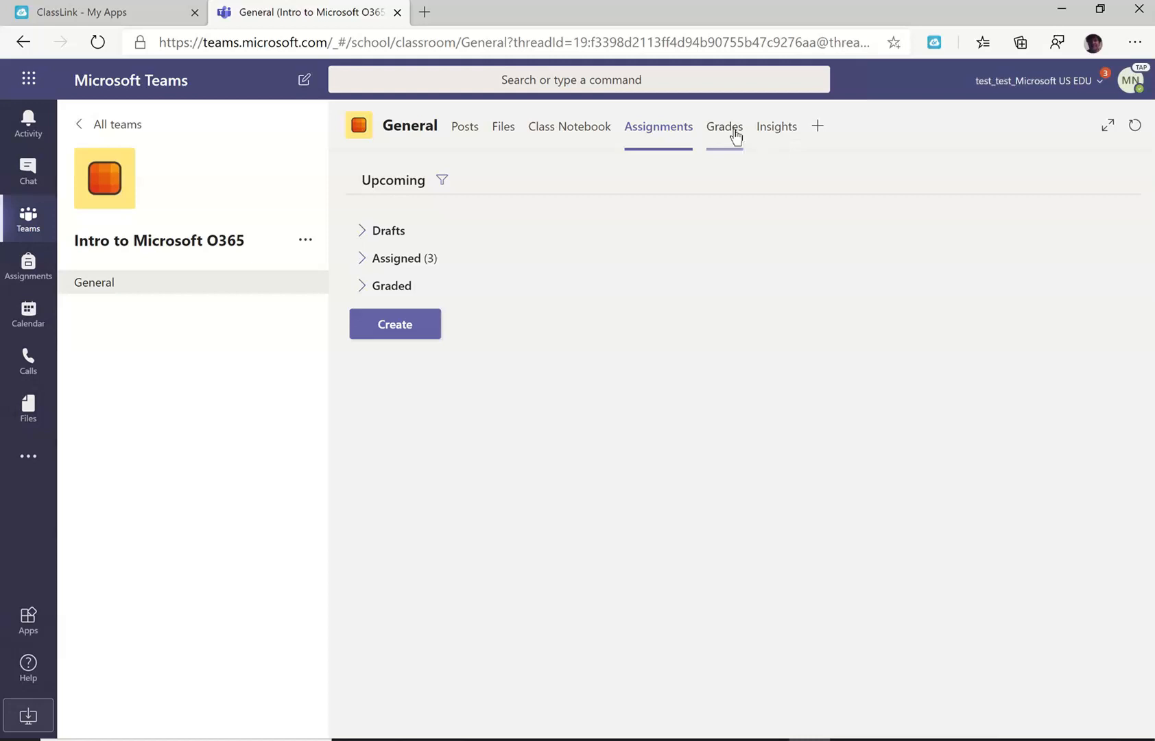
Open the General channel's Grades tab to view scores for Quarterly 2 and Lessons 9–11.
{"action": "left_click", "coordinate": [723, 126]}
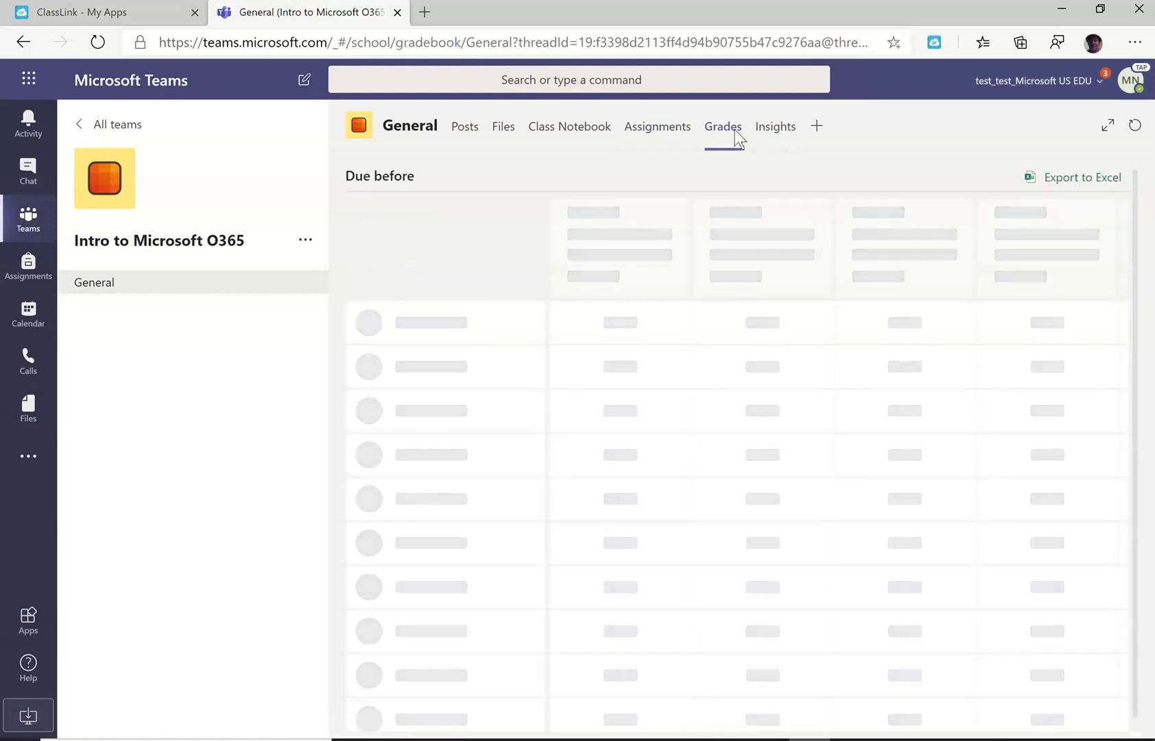
{"action": "left_click", "coordinate": [722, 127]}
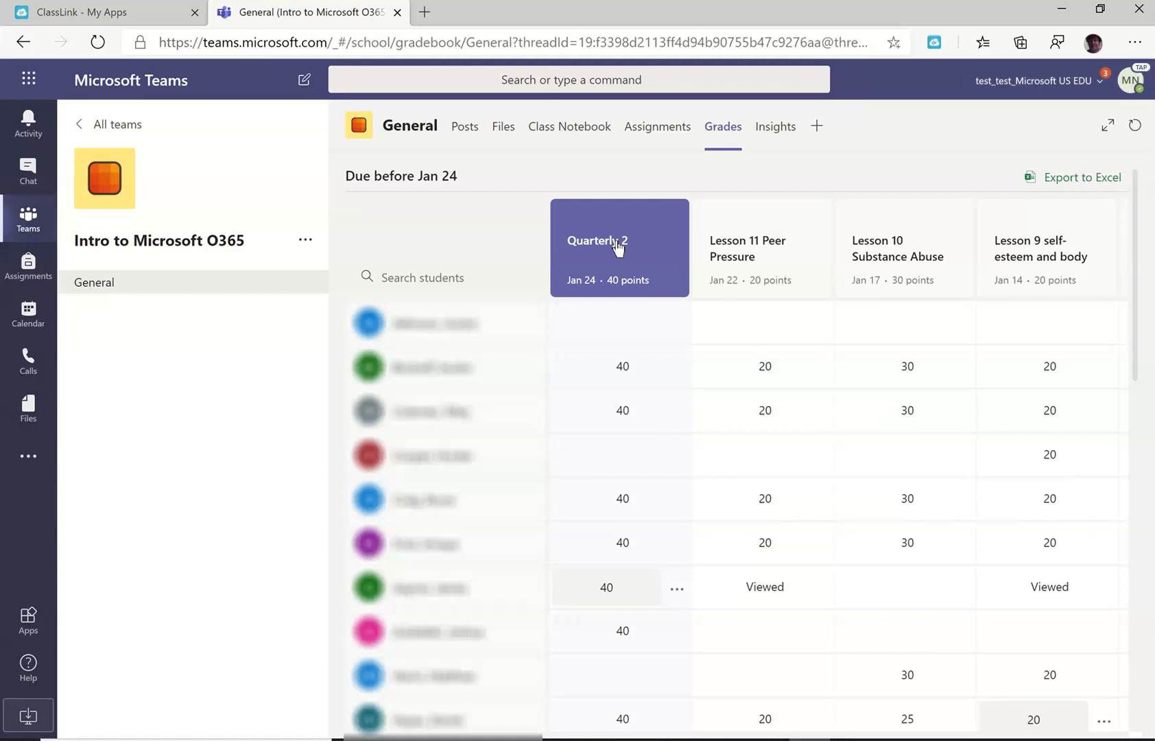
{"action": "left_click", "coordinate": [597, 247]}
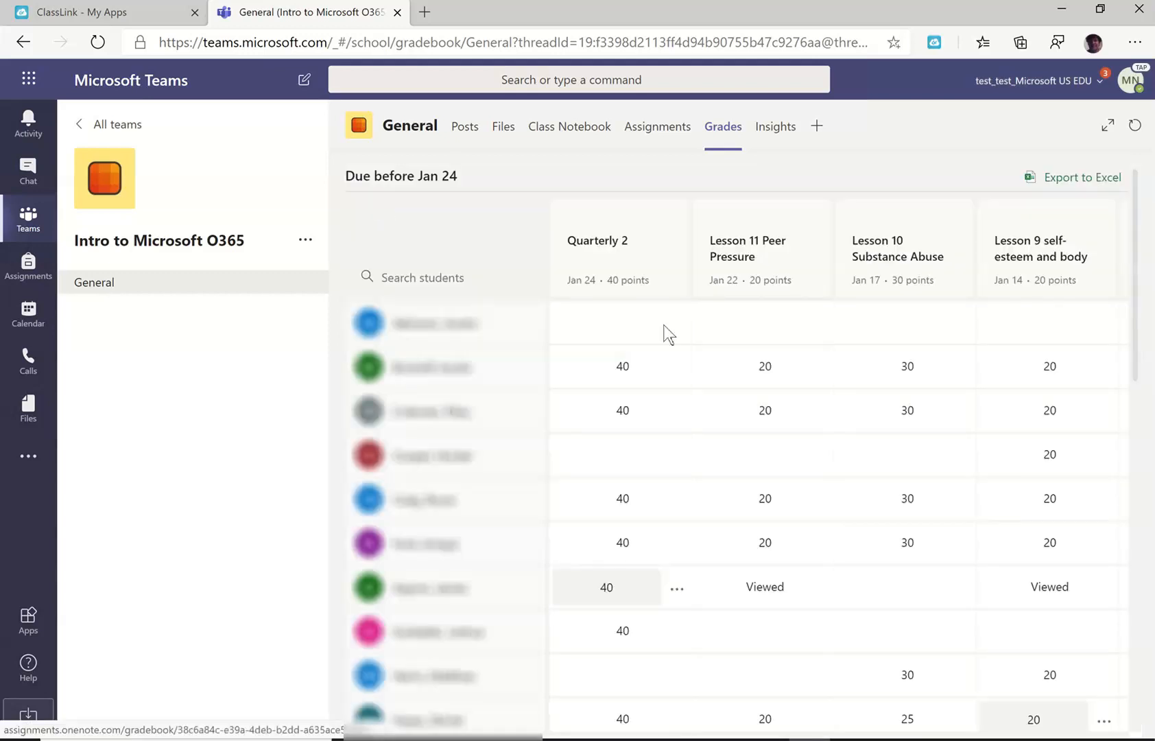
Open the second student's Quarterly 2 presentation via the grade cell's Open student work option.
{"action": "left_click", "coordinate": [623, 366]}
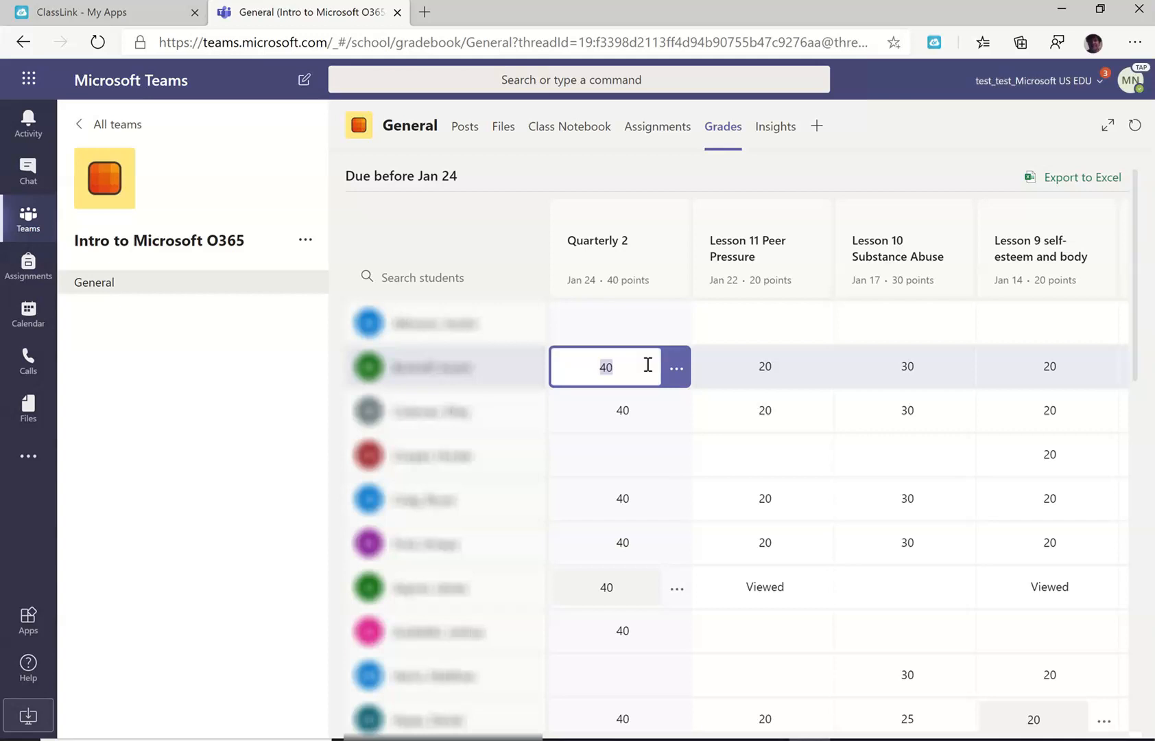
{"action": "left_click", "coordinate": [675, 367]}
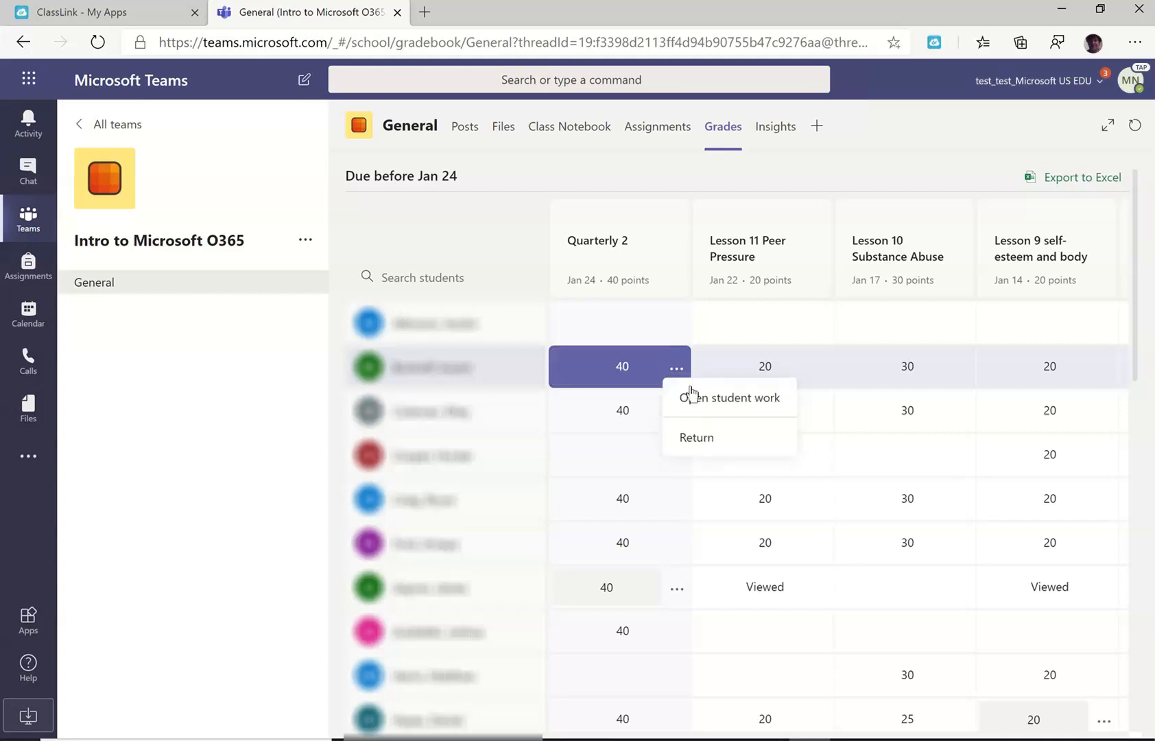
{"action": "left_click", "coordinate": [733, 397]}
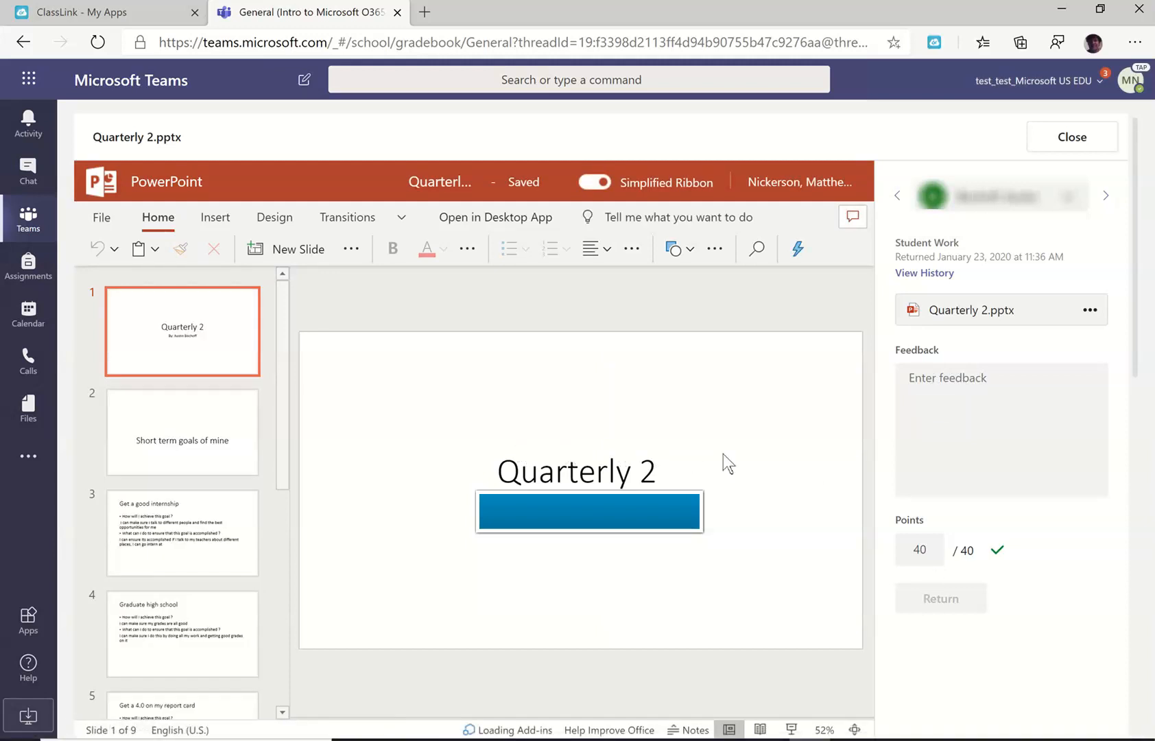
{"action": "mouse_move", "coordinate": [794, 432]}
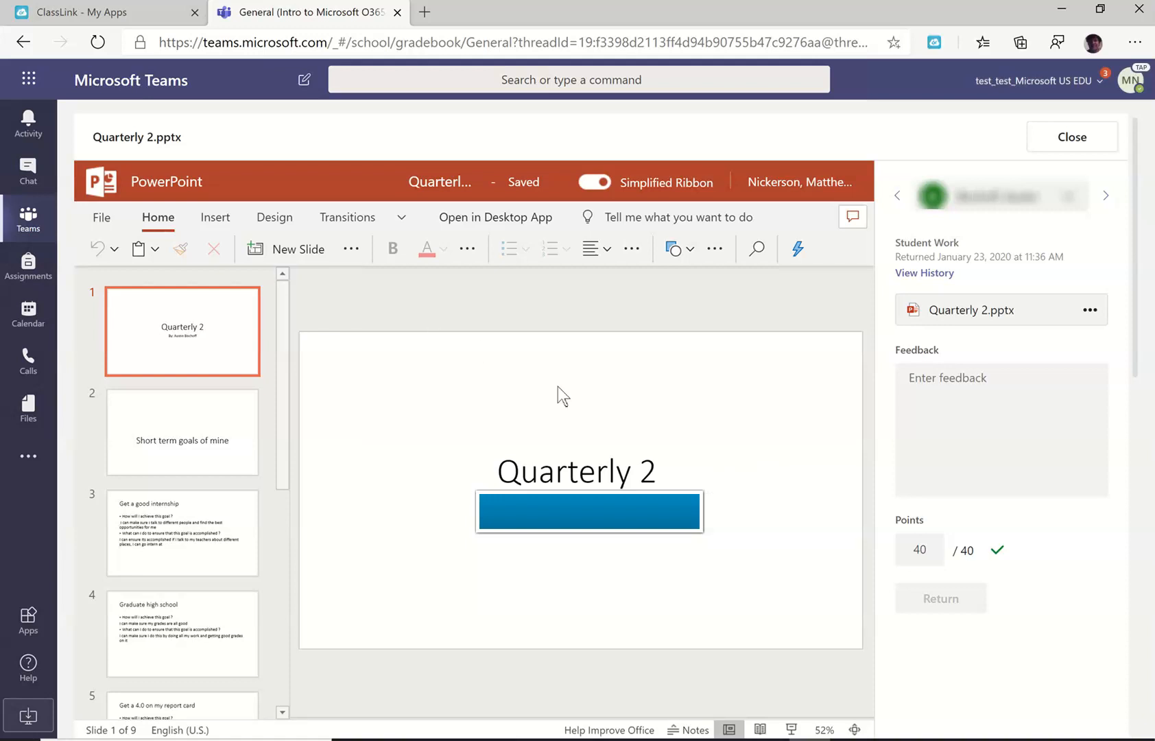
{"action": "mouse_move", "coordinate": [591, 407]}
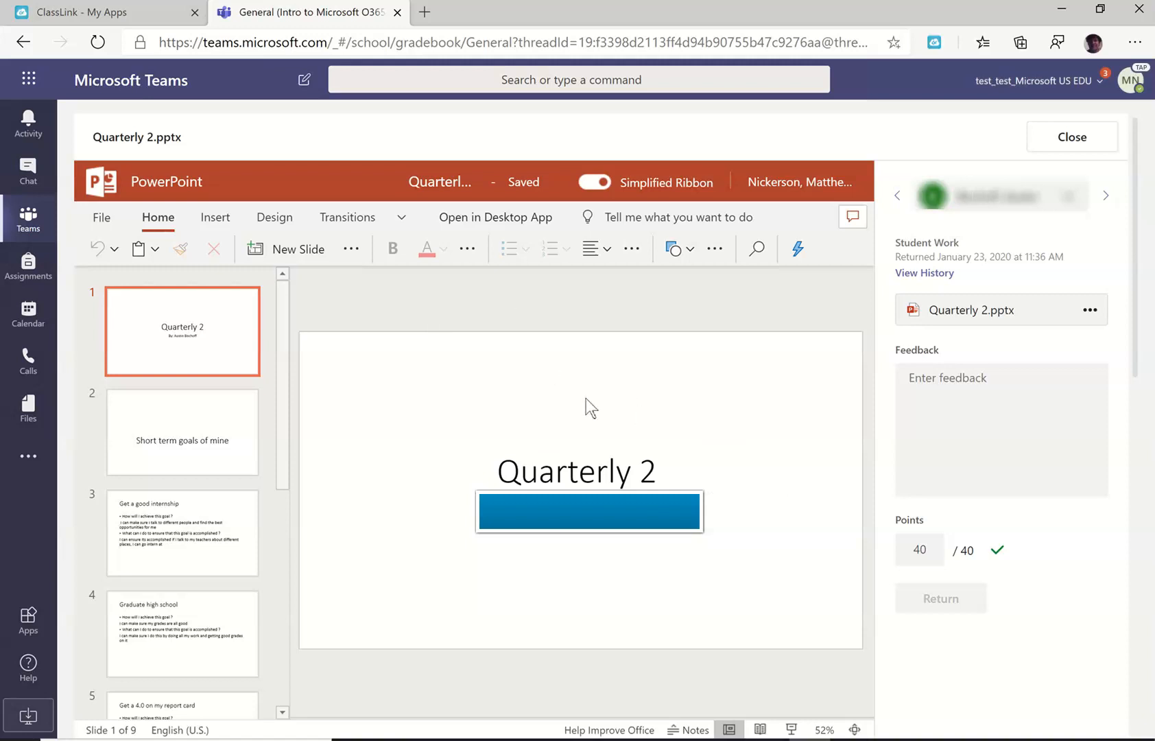
{"action": "mouse_move", "coordinate": [532, 422]}
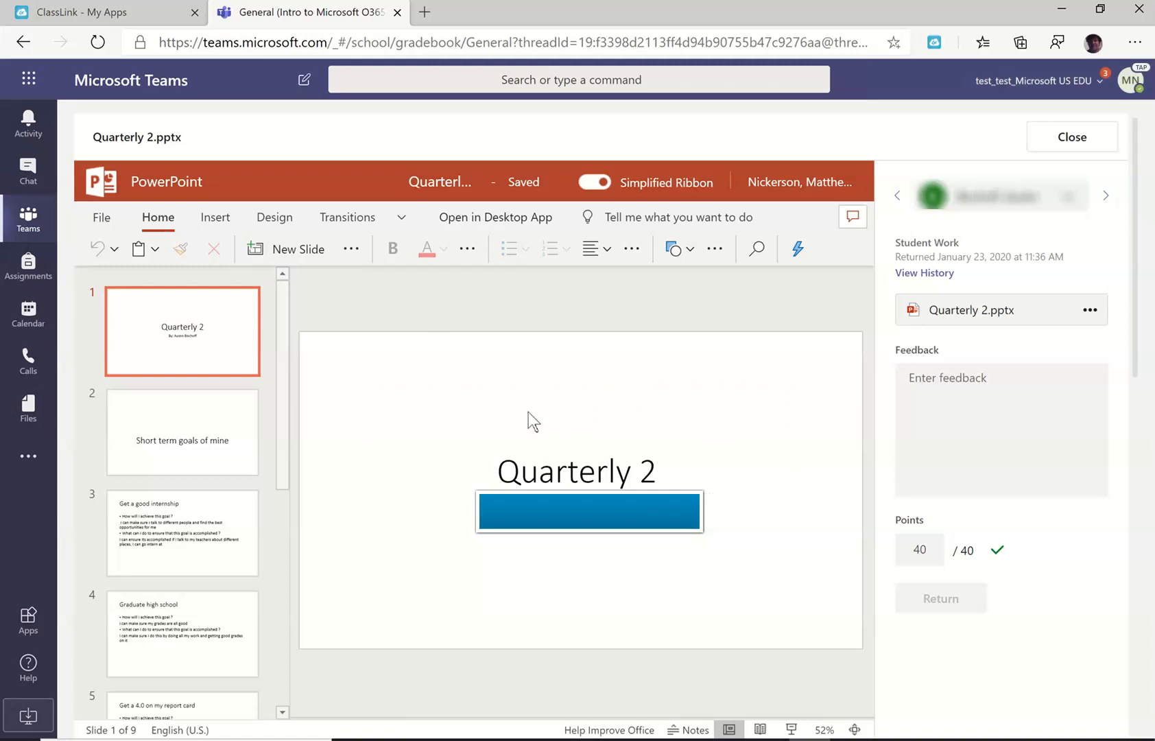
{"action": "mouse_move", "coordinate": [562, 428]}
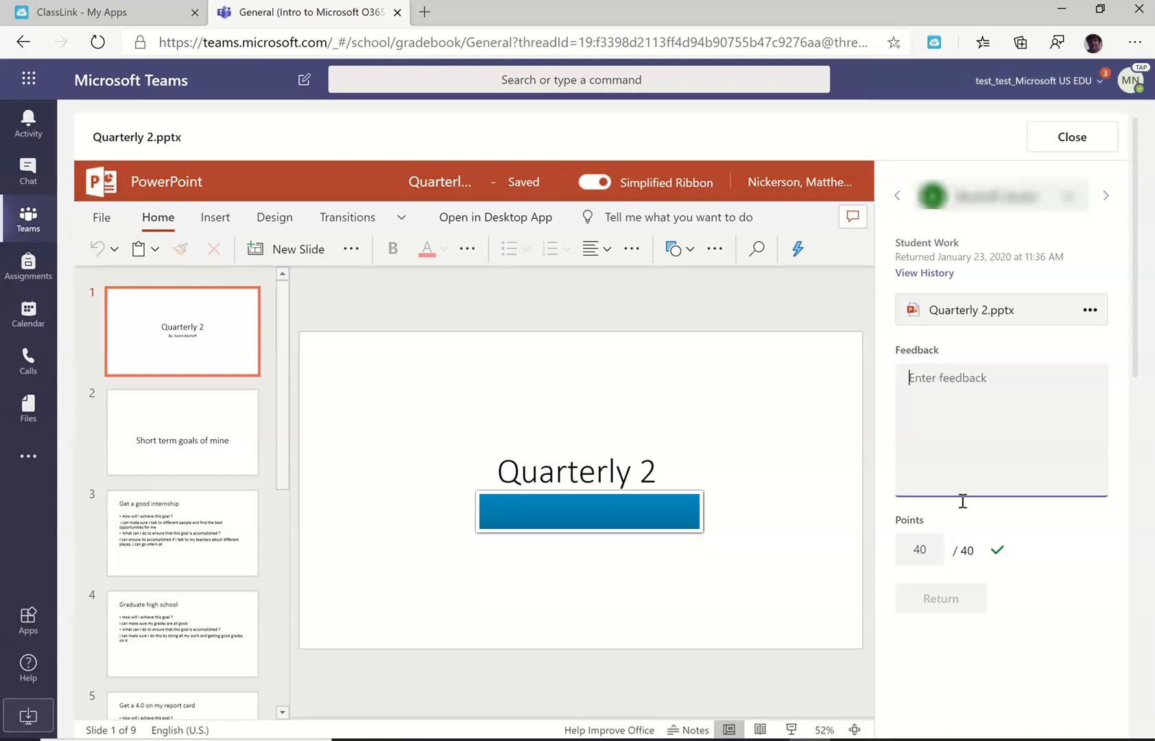
{"action": "mouse_move", "coordinate": [1107, 196]}
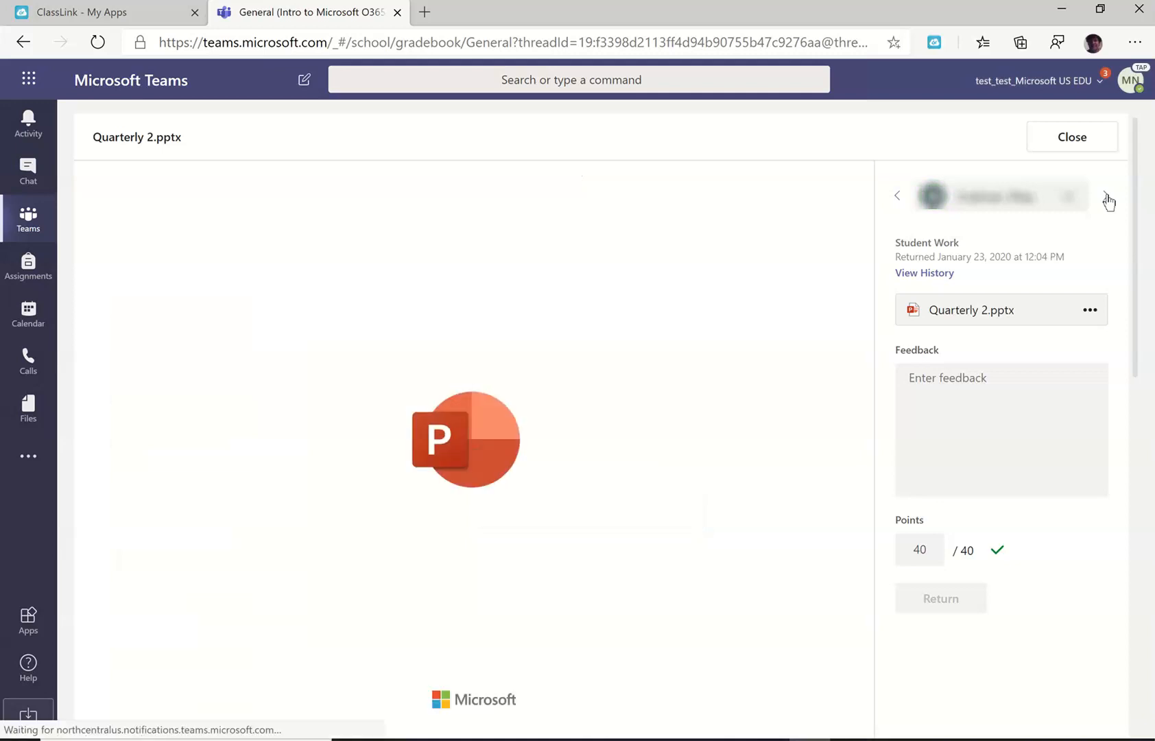
Open one student's individual grades list and scroll through assignment statuses and points.
{"action": "left_click", "coordinate": [1071, 137]}
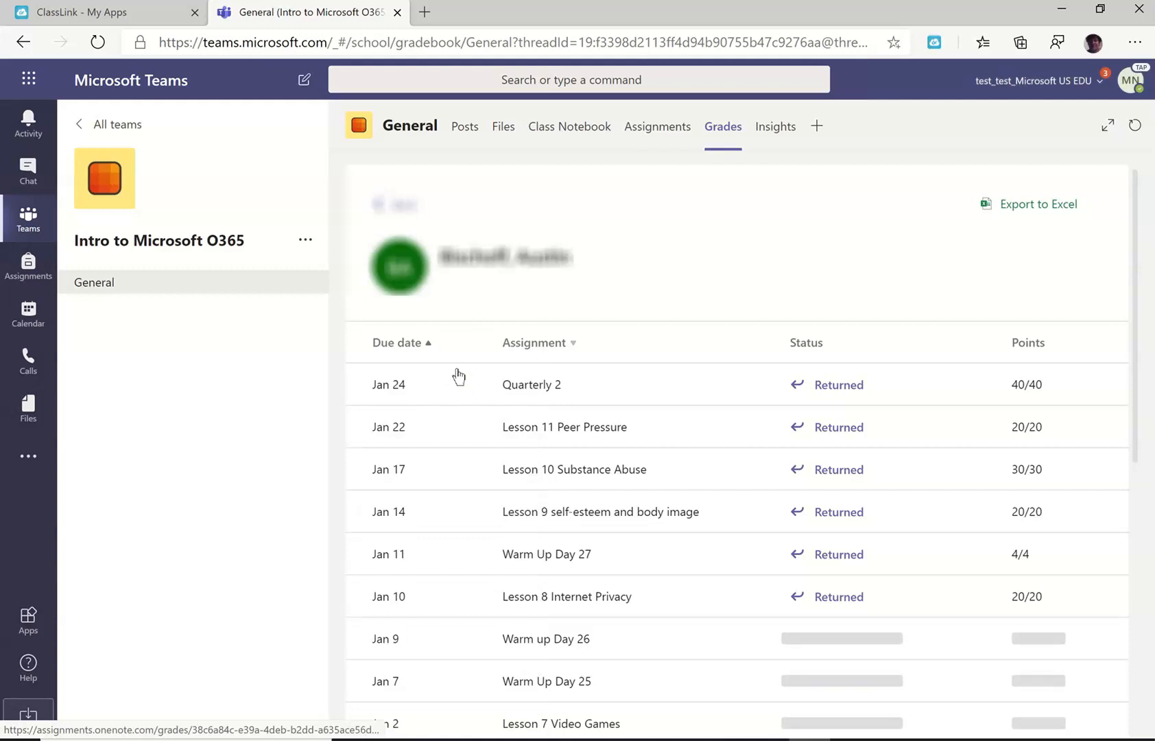
{"action": "scroll", "scroll_direction": "down", "scroll_amount": 3}
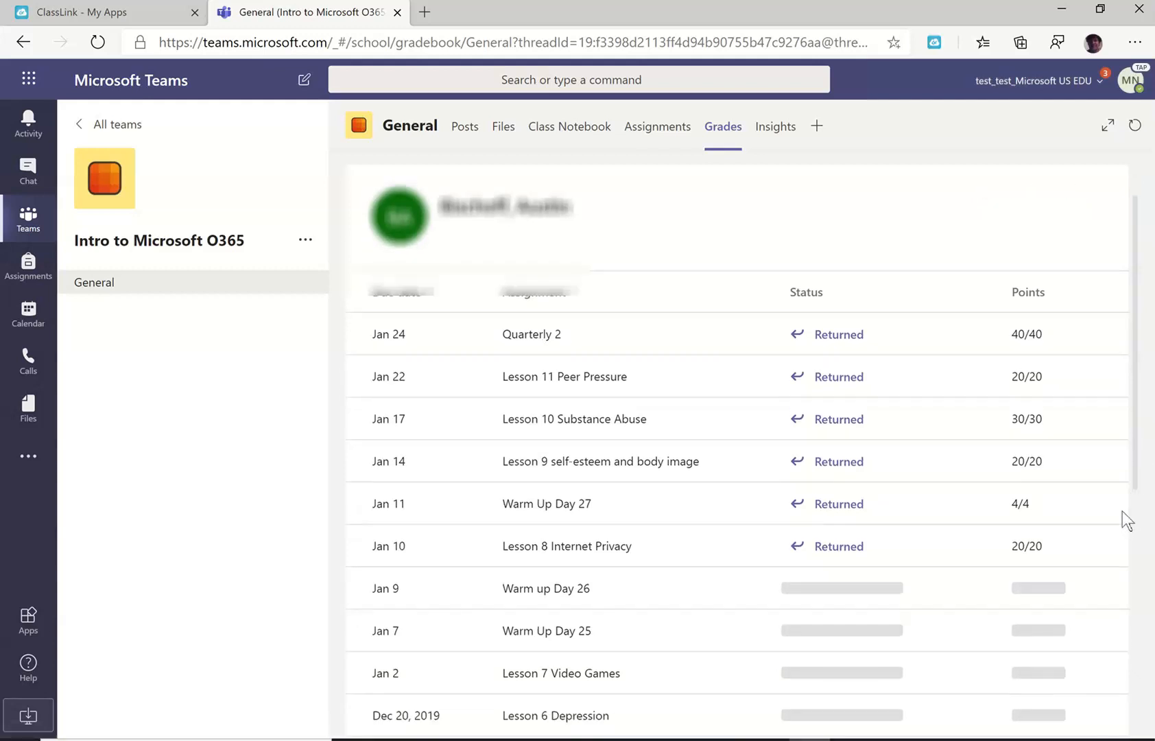
{"action": "scroll", "scroll_direction": "down", "scroll_amount": 3}
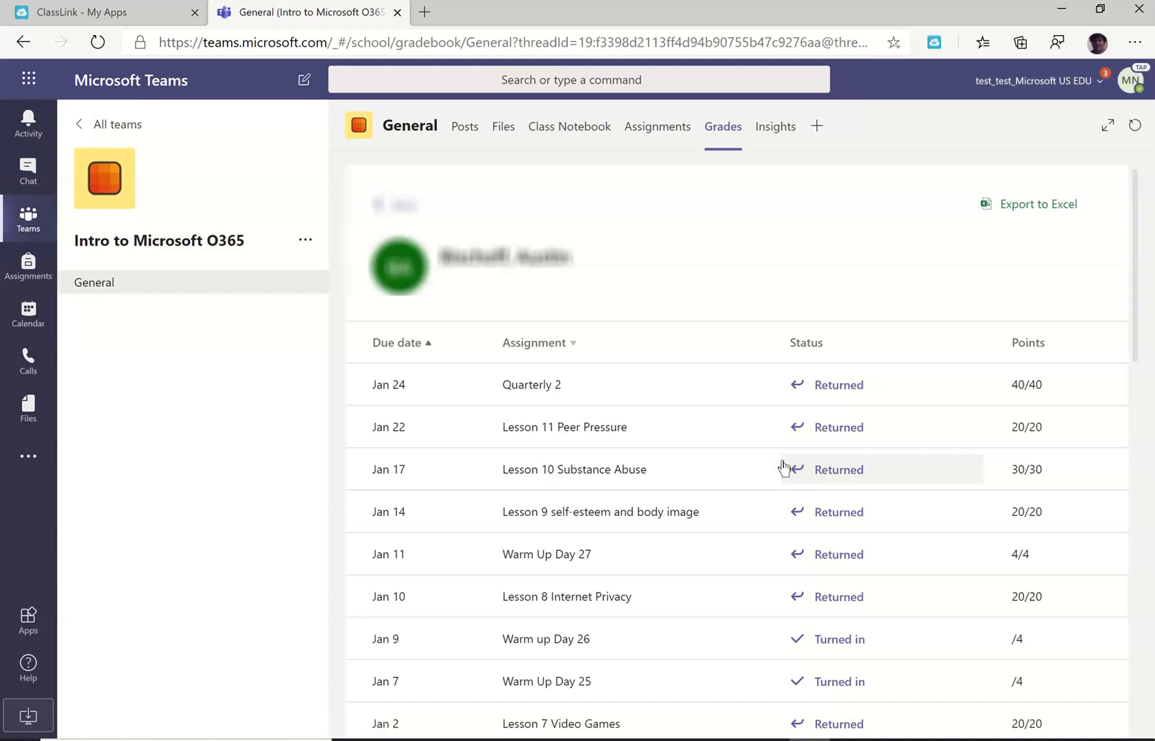
{"action": "mouse_move", "coordinate": [1038, 204]}
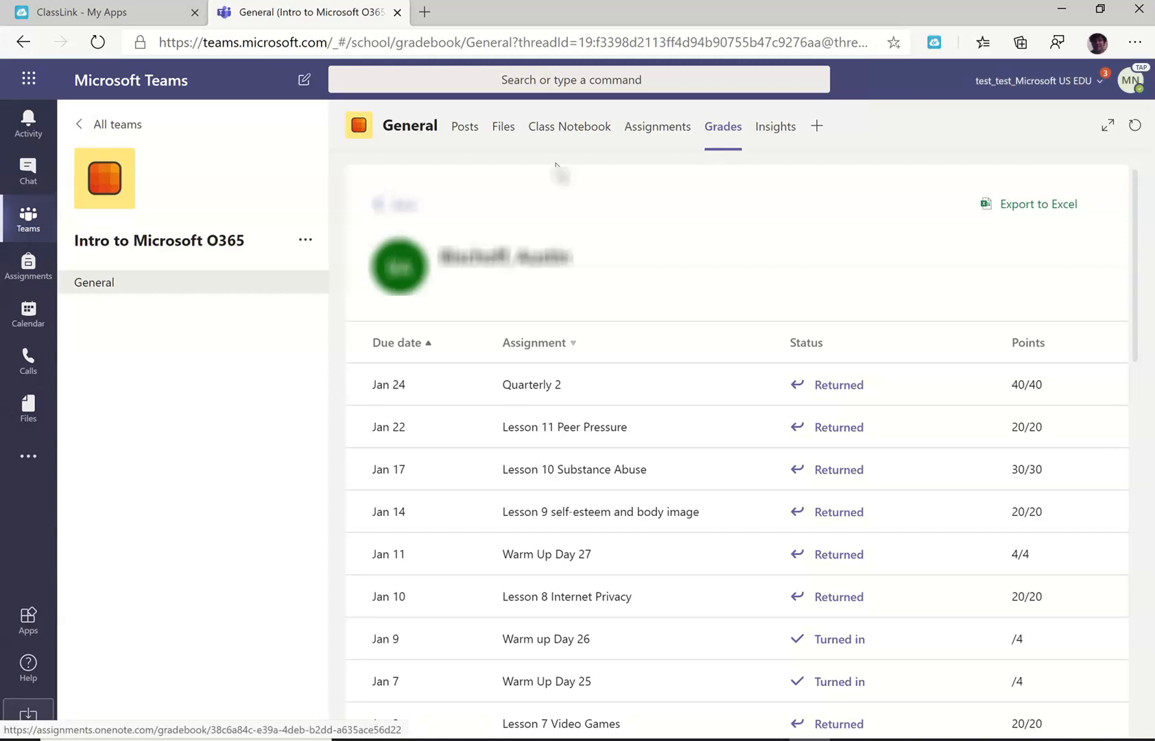
{"action": "mouse_move", "coordinate": [774, 126]}
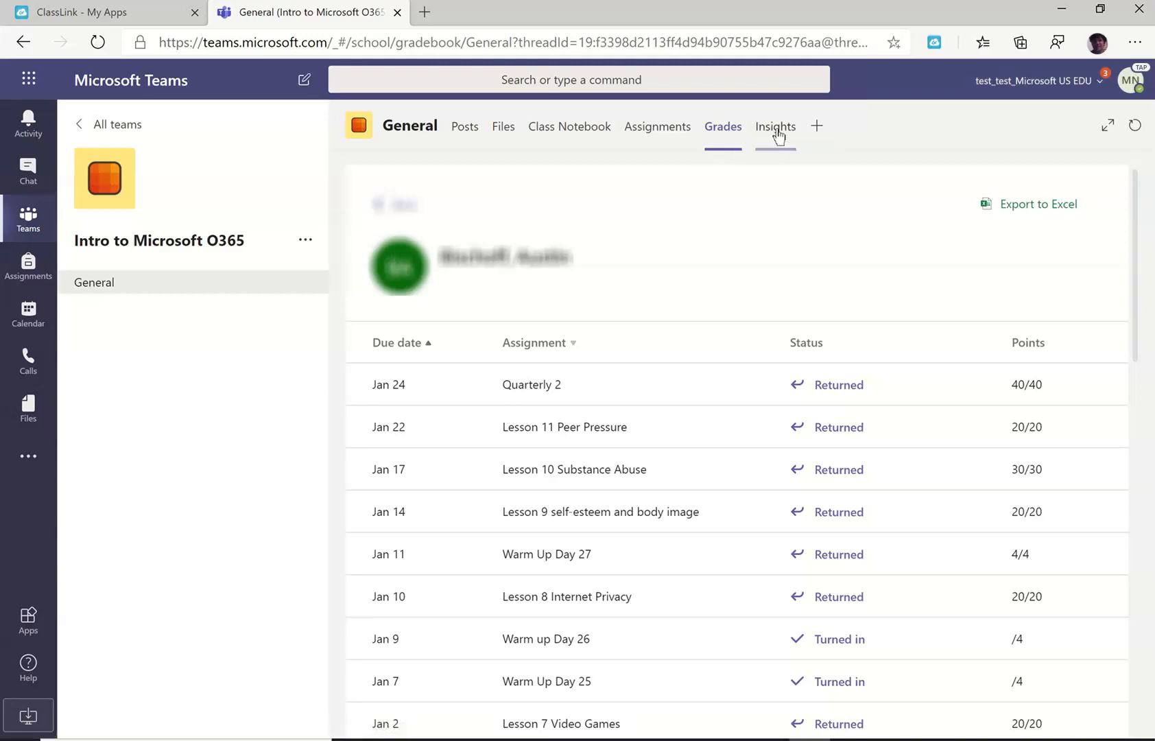
Open the Insights tab, filter to 7 days, then return to All time.
{"action": "left_click", "coordinate": [775, 126]}
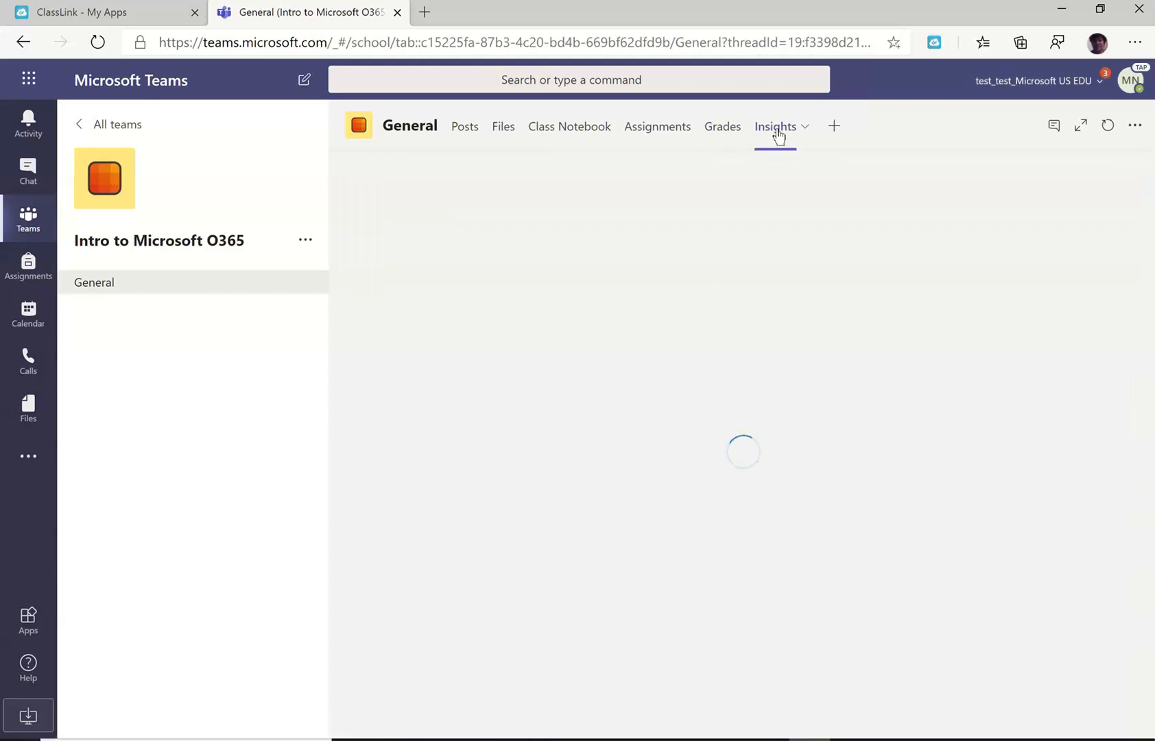
{"action": "left_click", "coordinate": [775, 127]}
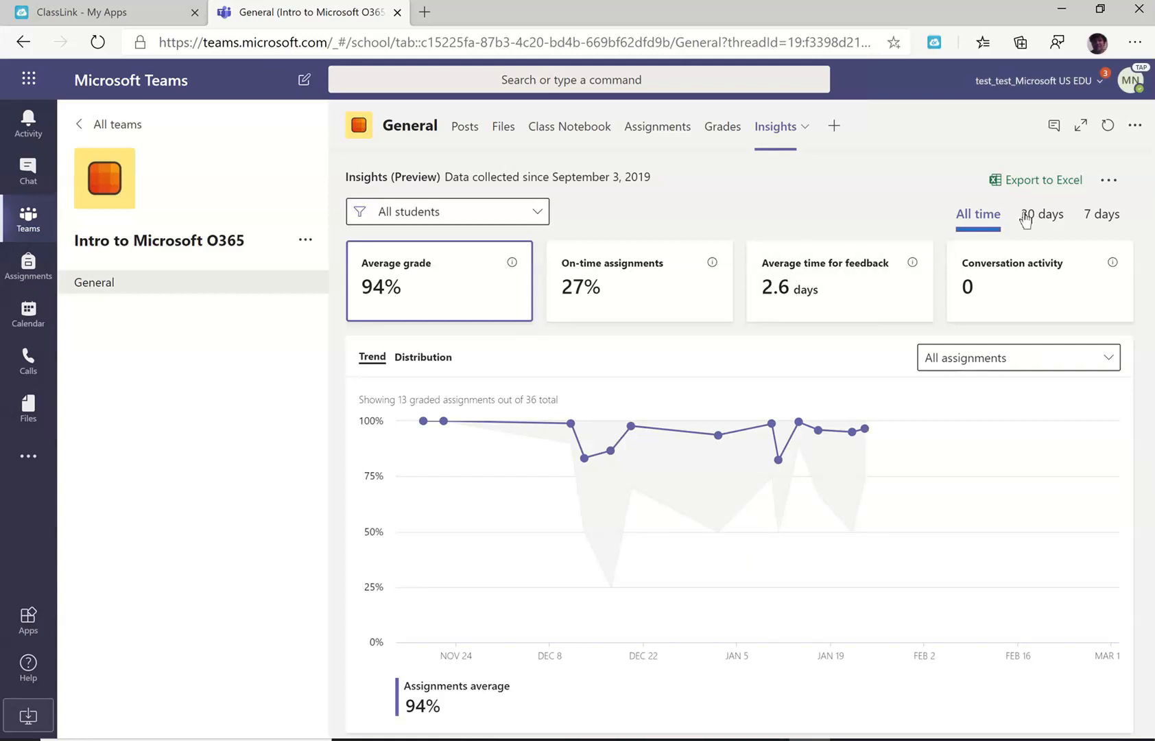
{"action": "left_click", "coordinate": [1100, 213]}
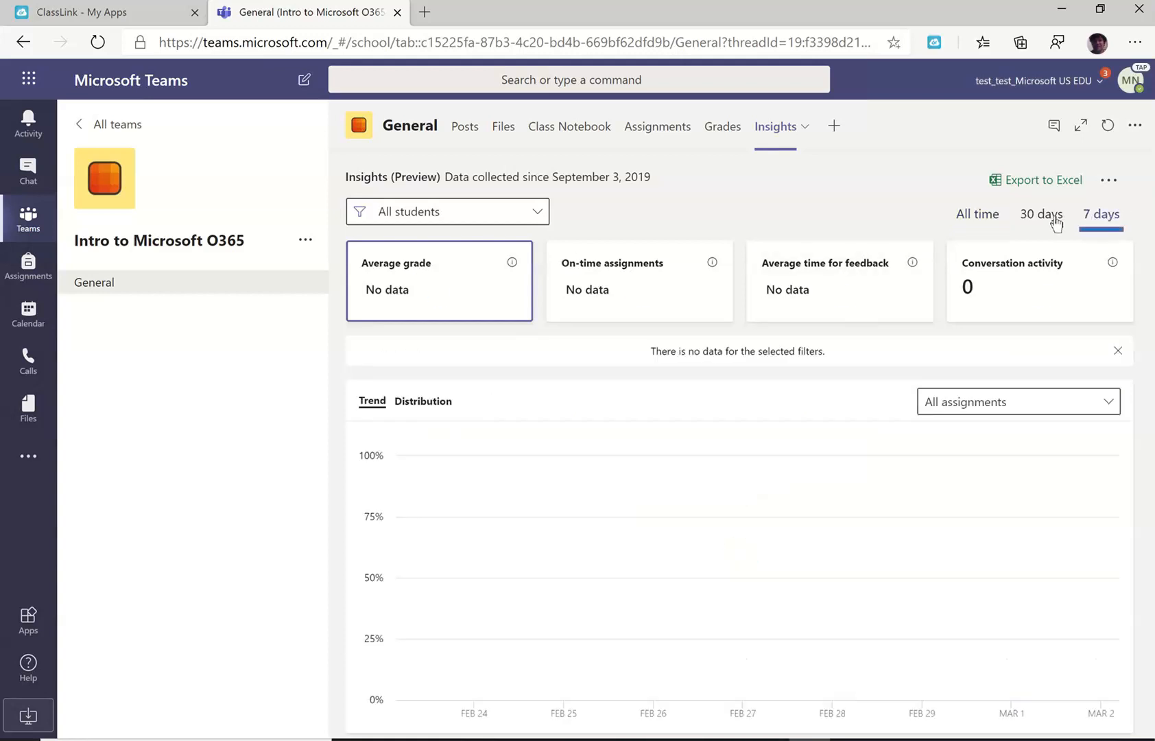
{"action": "left_click", "coordinate": [977, 213]}
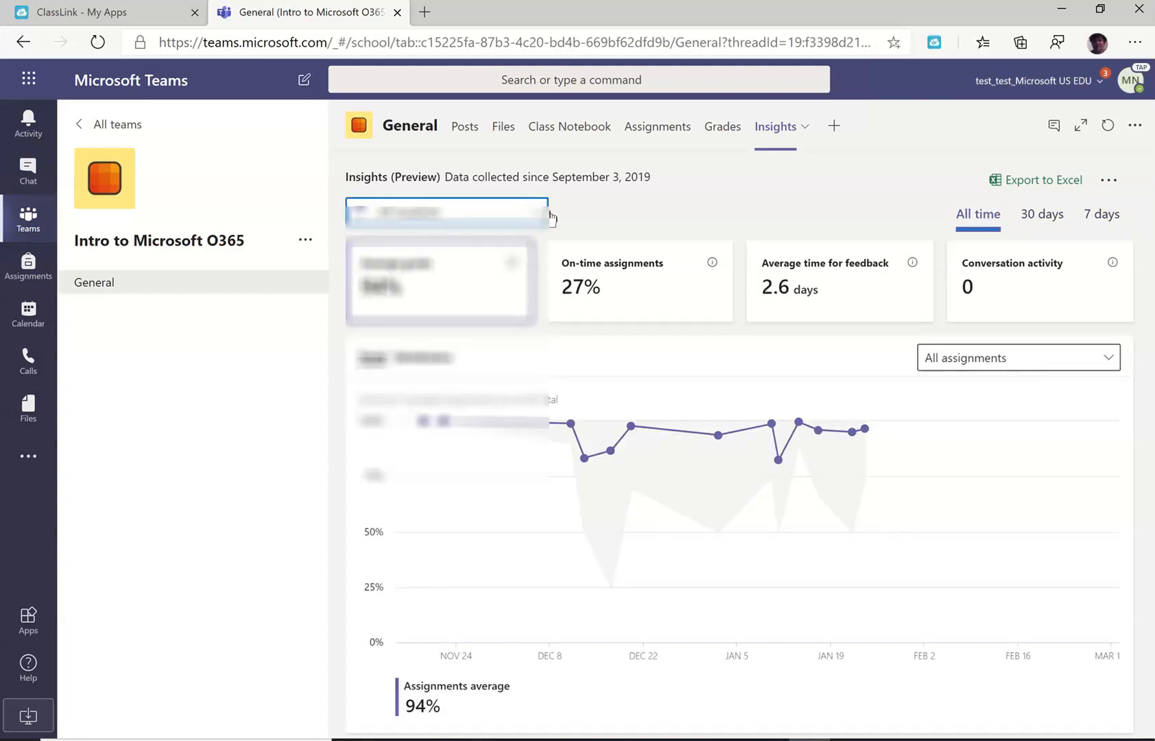
{"action": "left_click", "coordinate": [445, 212]}
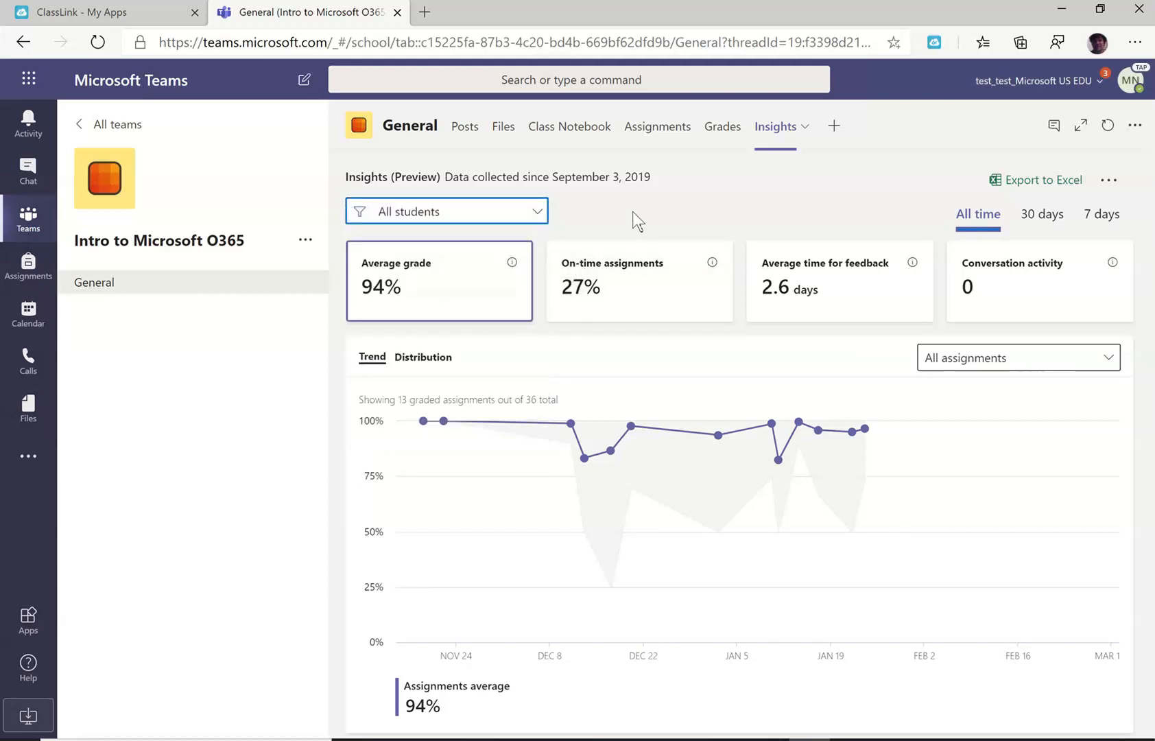
{"action": "mouse_move", "coordinate": [683, 276]}
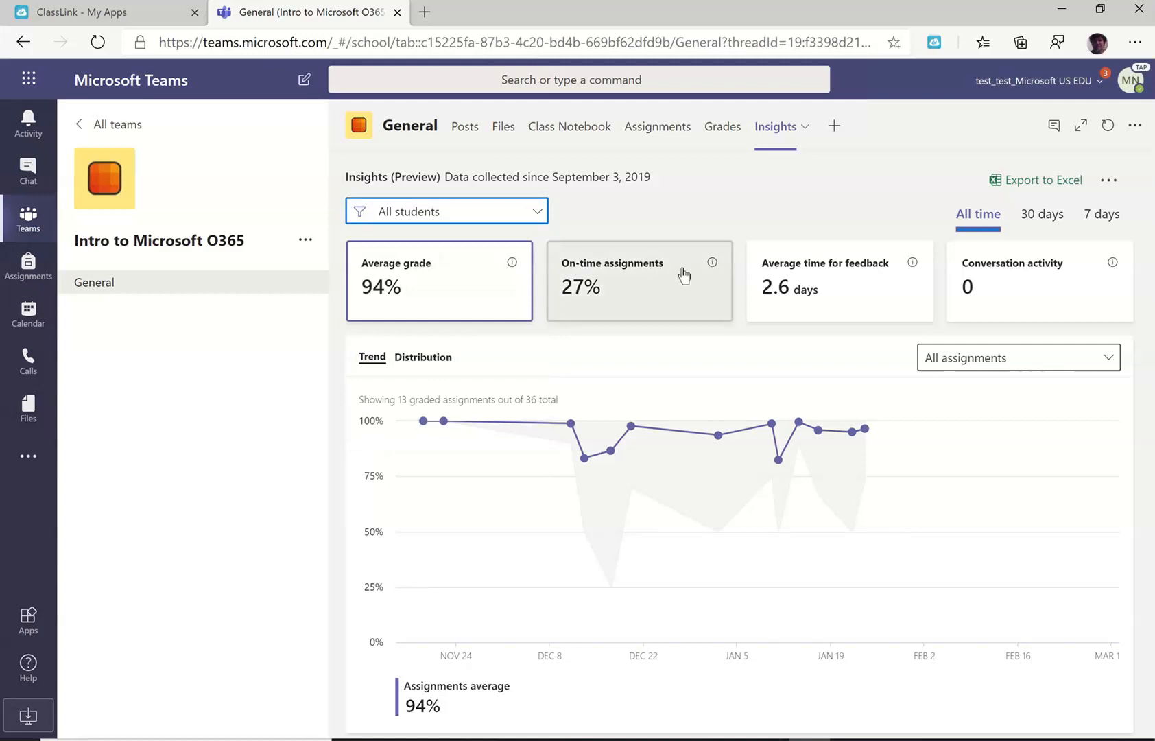
View the on-time breakdown, then the average time for feedback chart (2.6 days).
{"action": "left_click", "coordinate": [638, 280]}
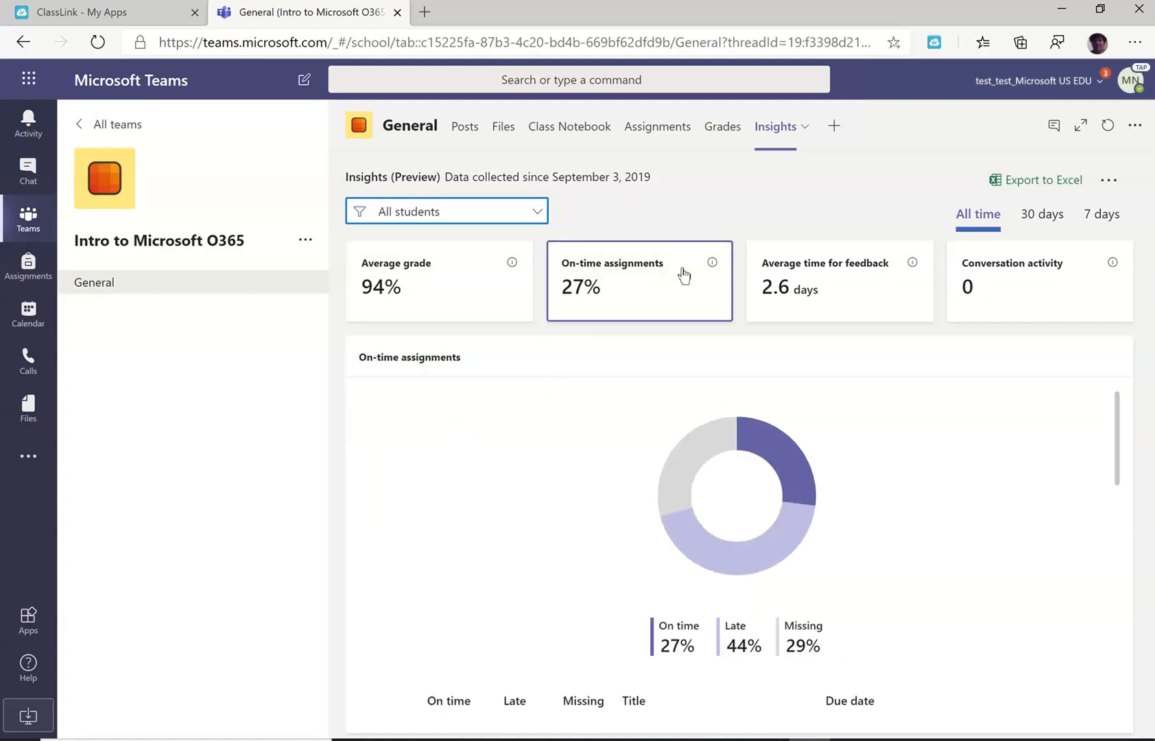
{"action": "mouse_move", "coordinate": [808, 324]}
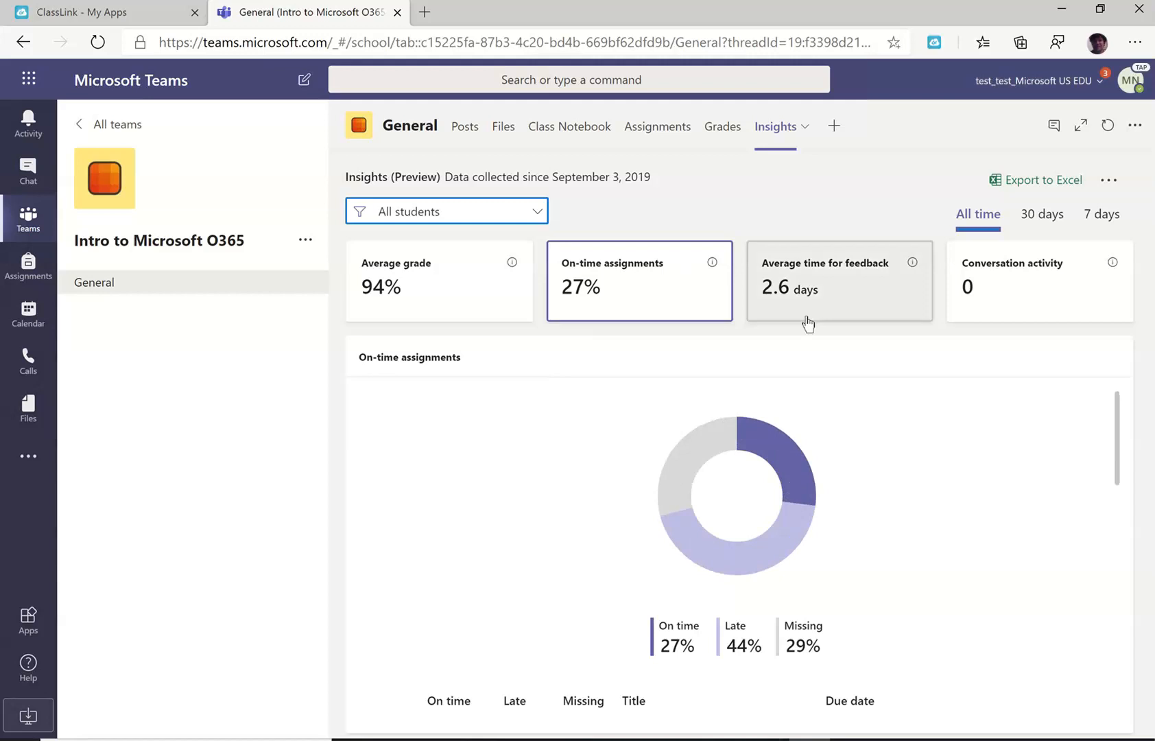
{"action": "left_click", "coordinate": [837, 280]}
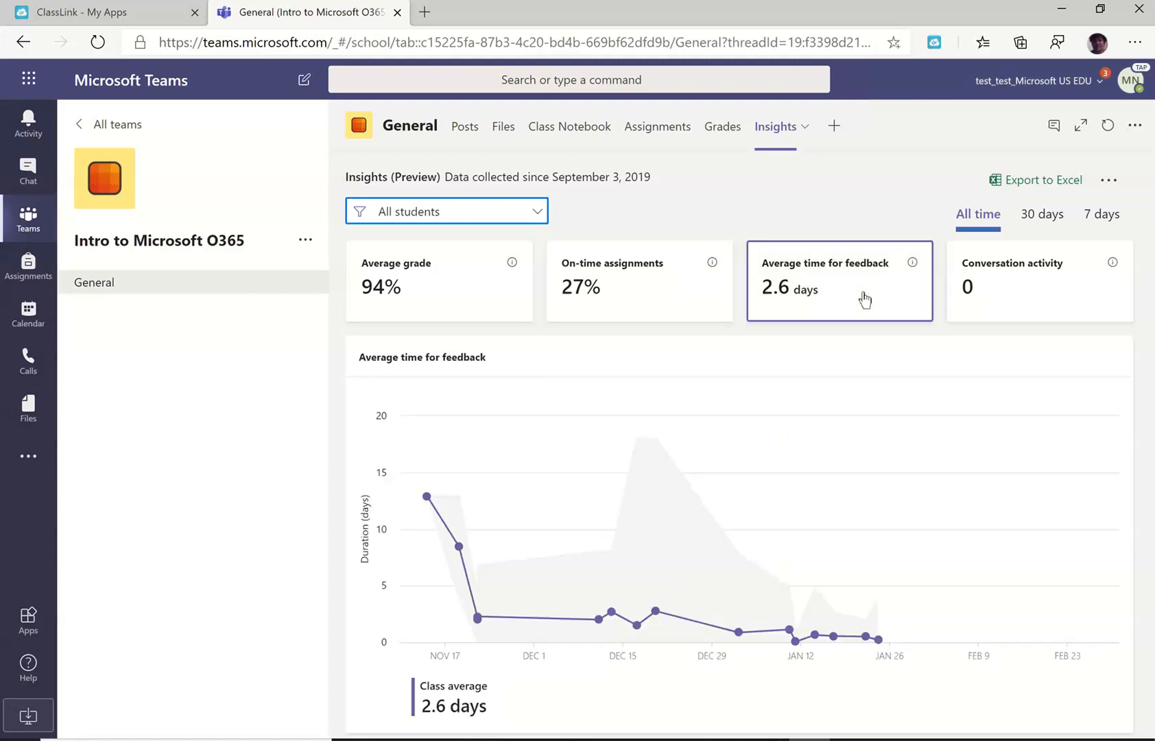
{"action": "mouse_move", "coordinate": [457, 553]}
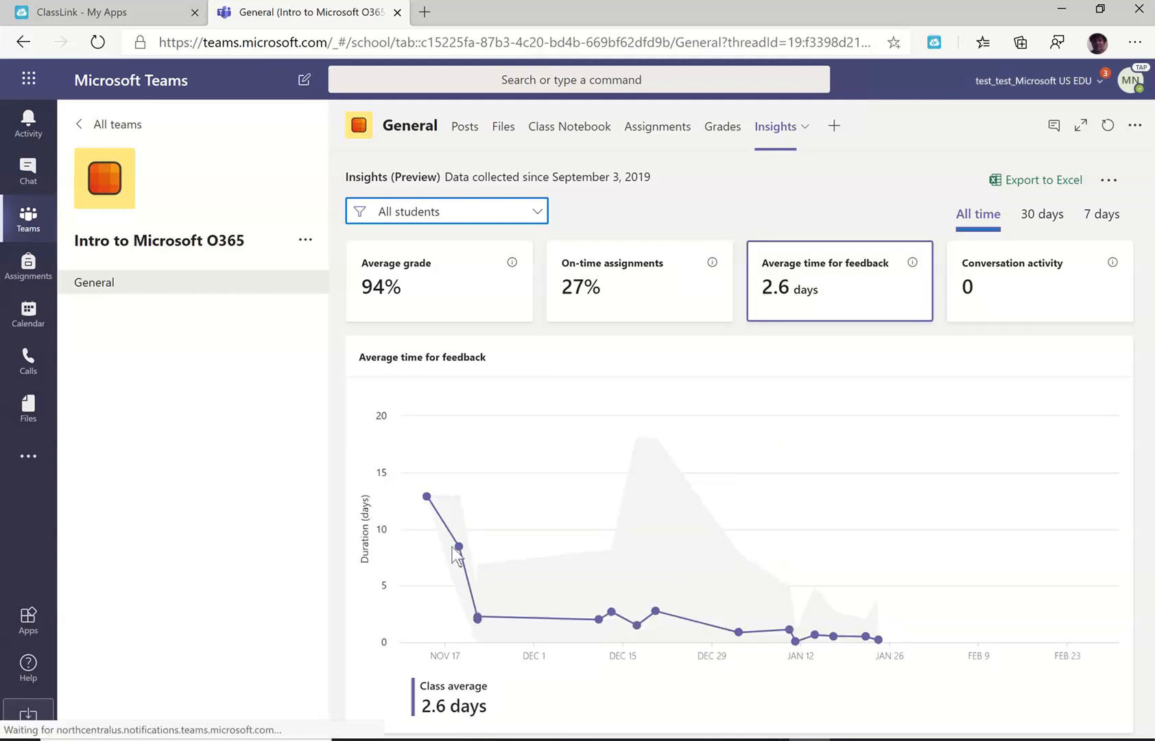
{"action": "mouse_move", "coordinate": [477, 617]}
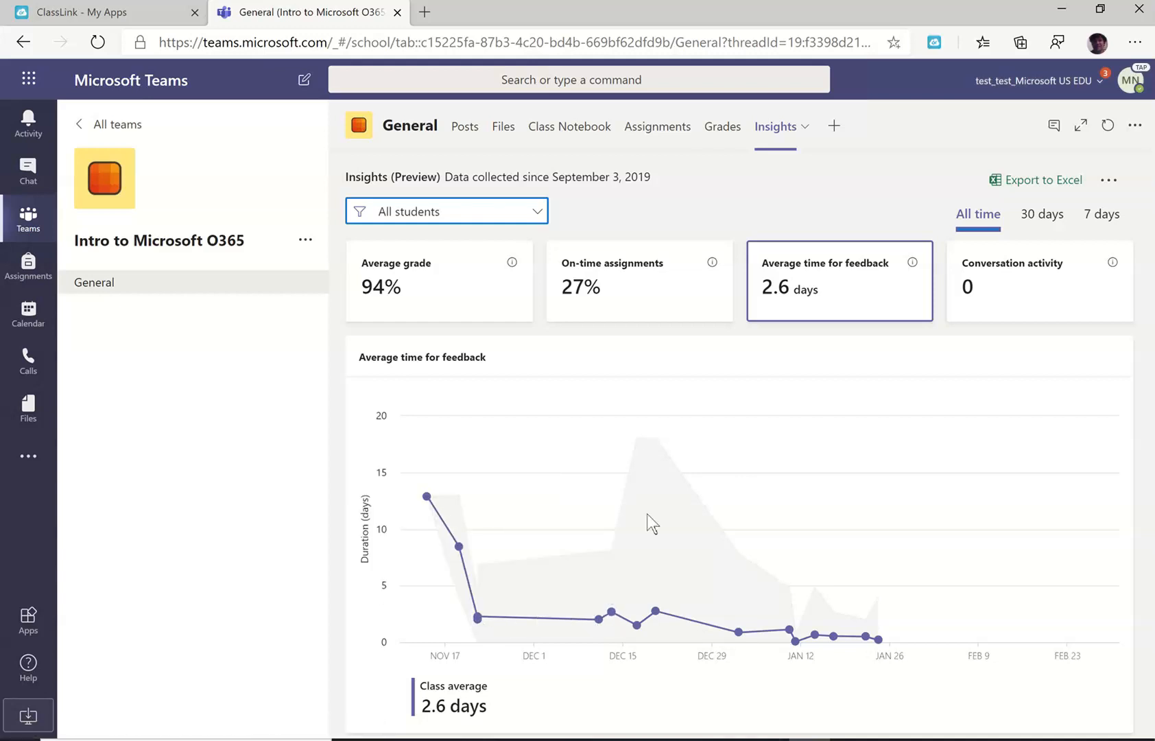
{"action": "mouse_move", "coordinate": [655, 432]}
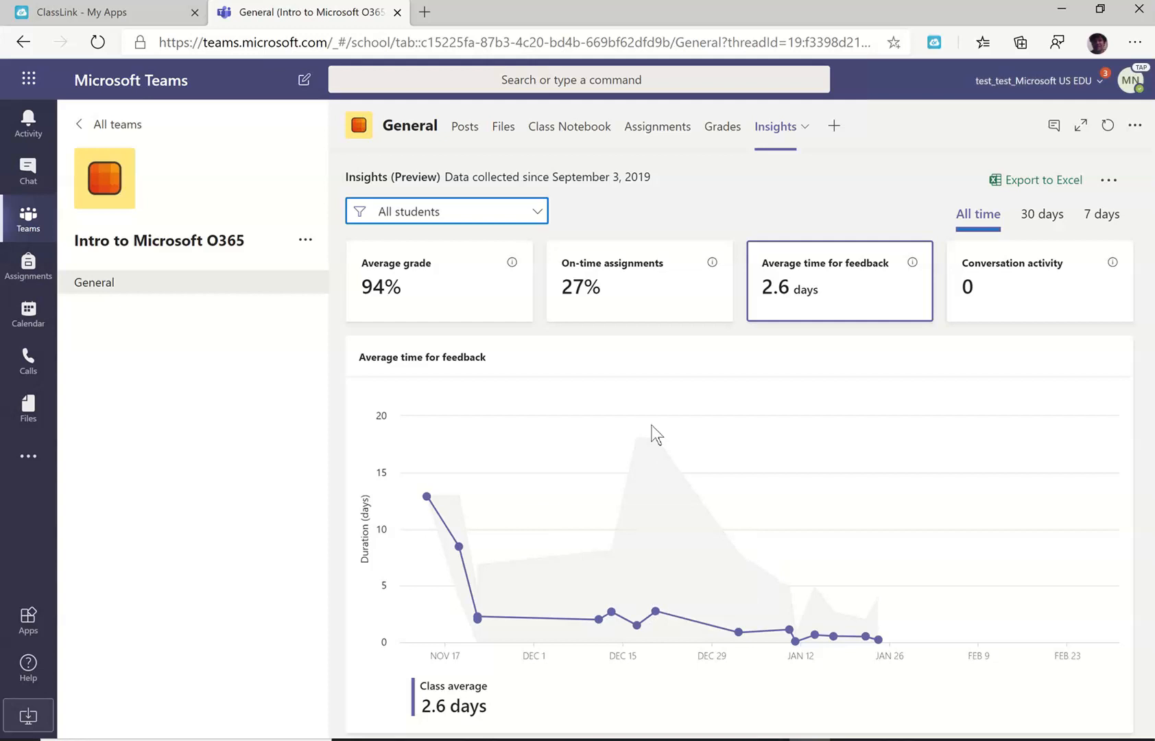
{"action": "mouse_move", "coordinate": [654, 609]}
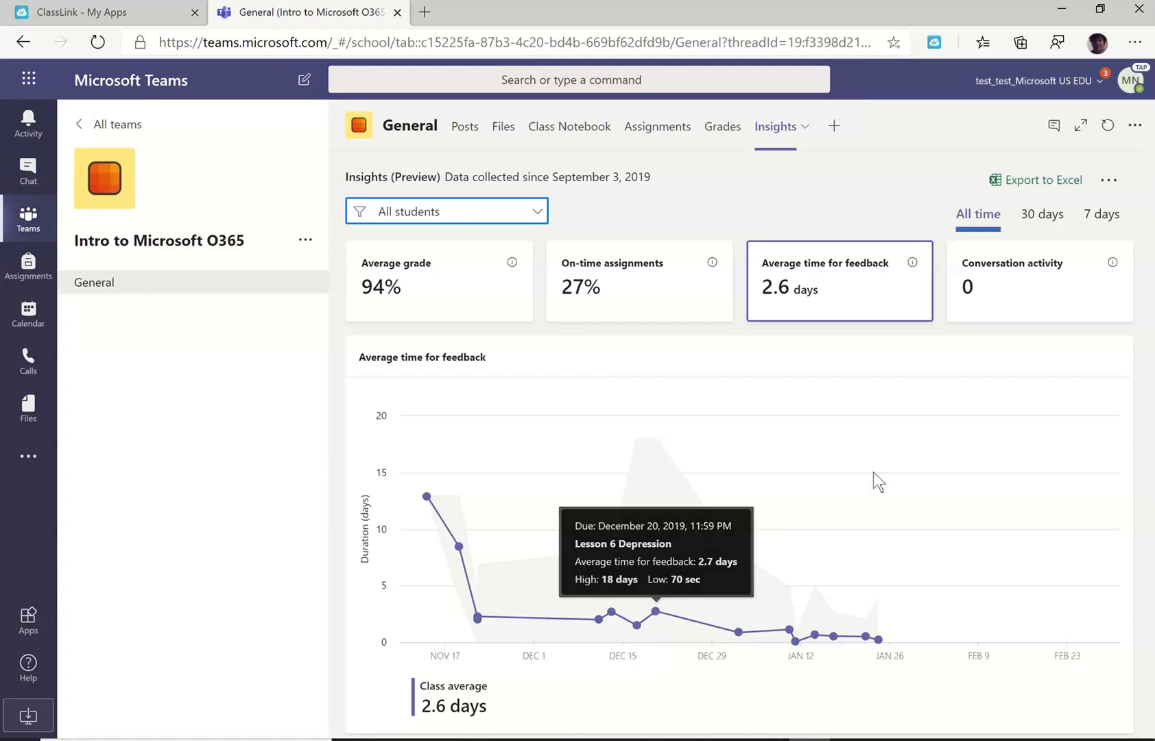
{"action": "mouse_move", "coordinate": [775, 132]}
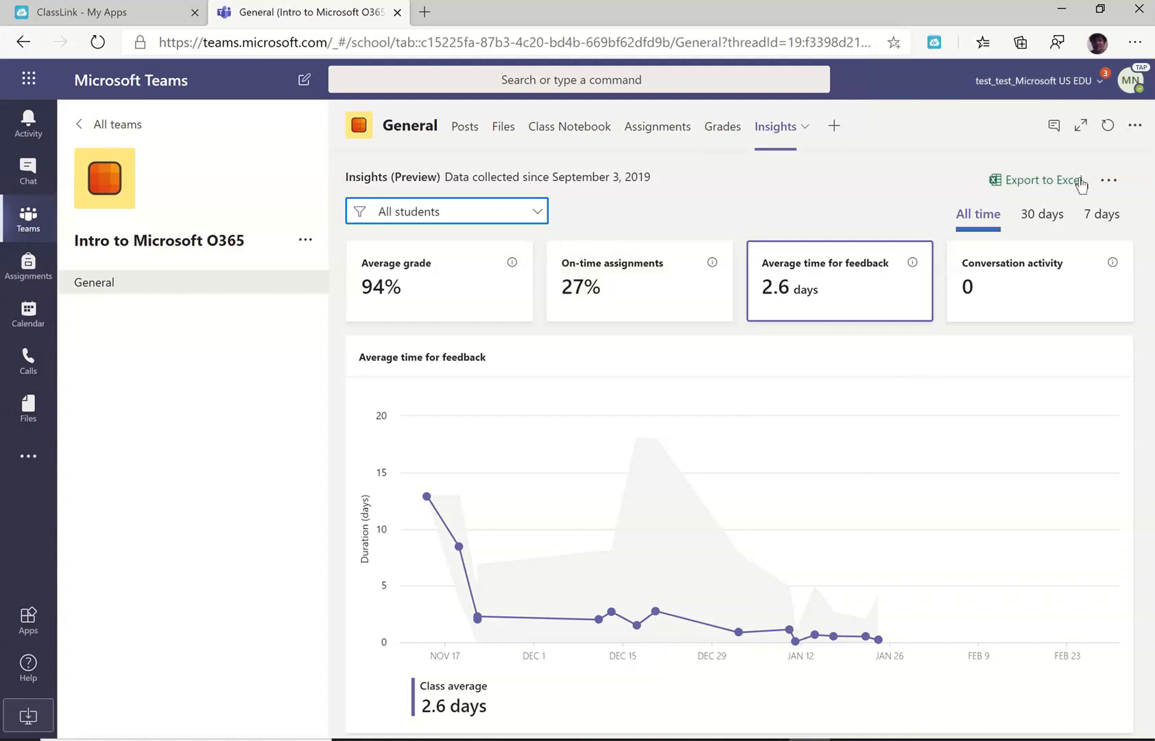
{"action": "mouse_move", "coordinate": [784, 190]}
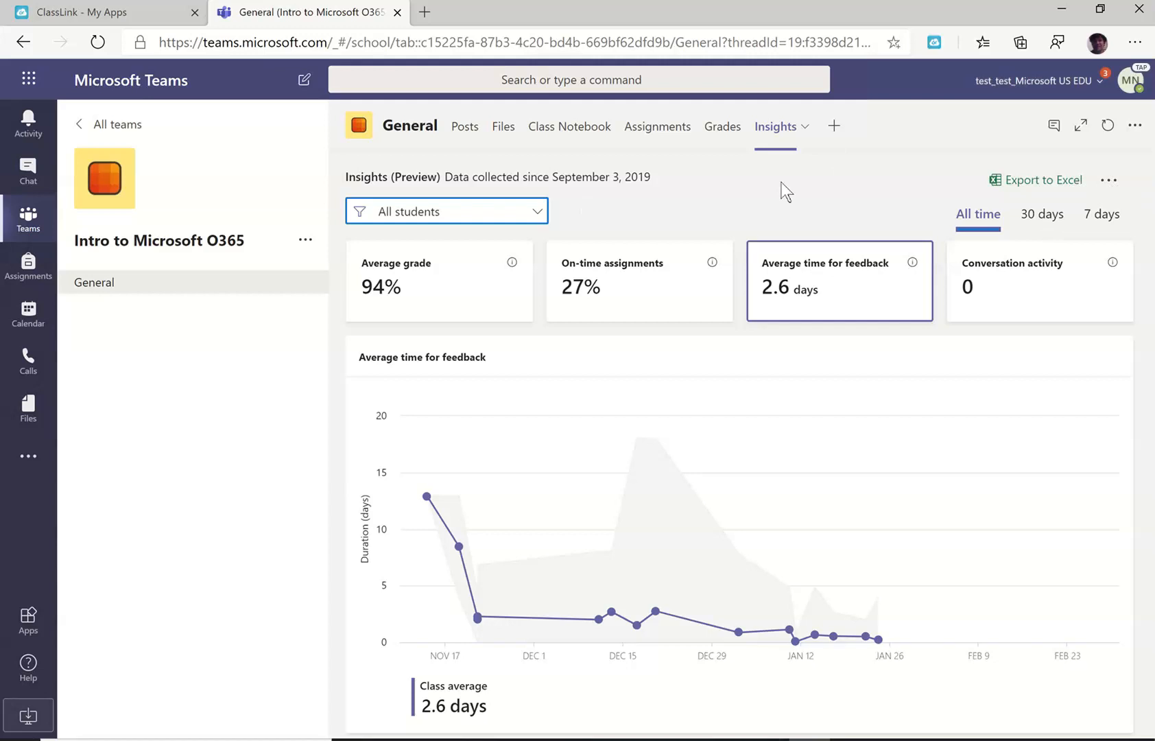
{"action": "mouse_move", "coordinate": [721, 126]}
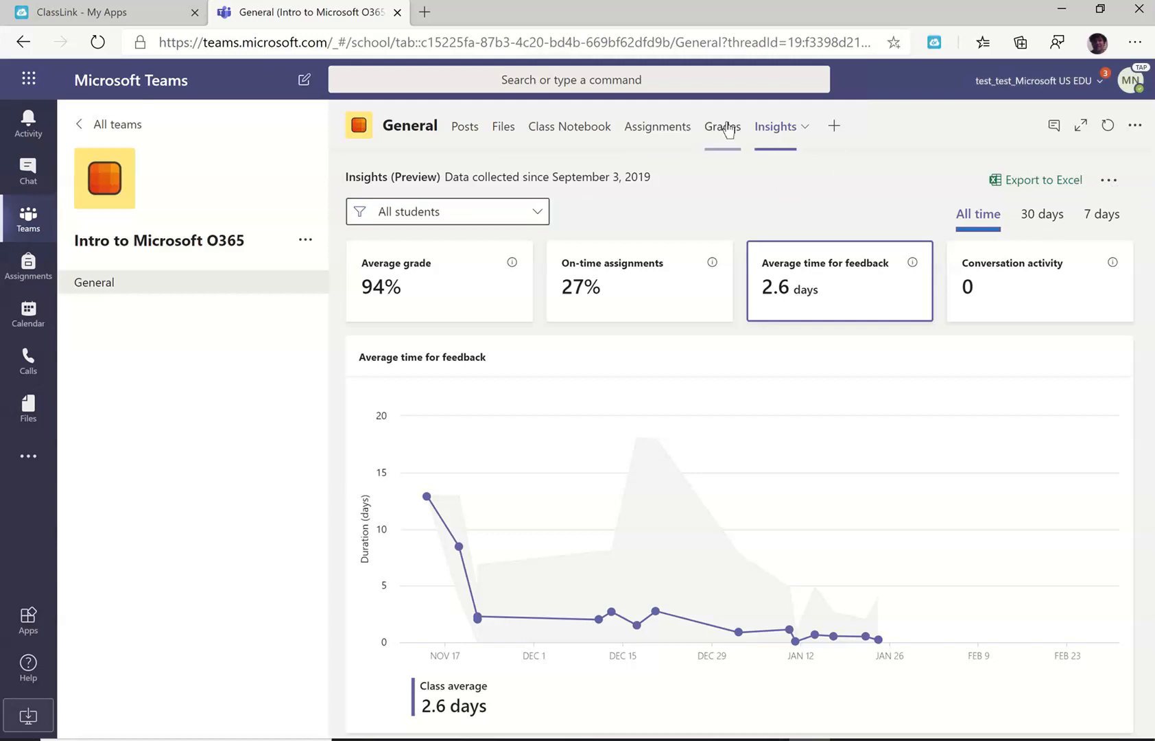
Visit the Grades gradebook, then return to Insights showing the 94% average grade trend.
{"action": "left_click", "coordinate": [721, 127]}
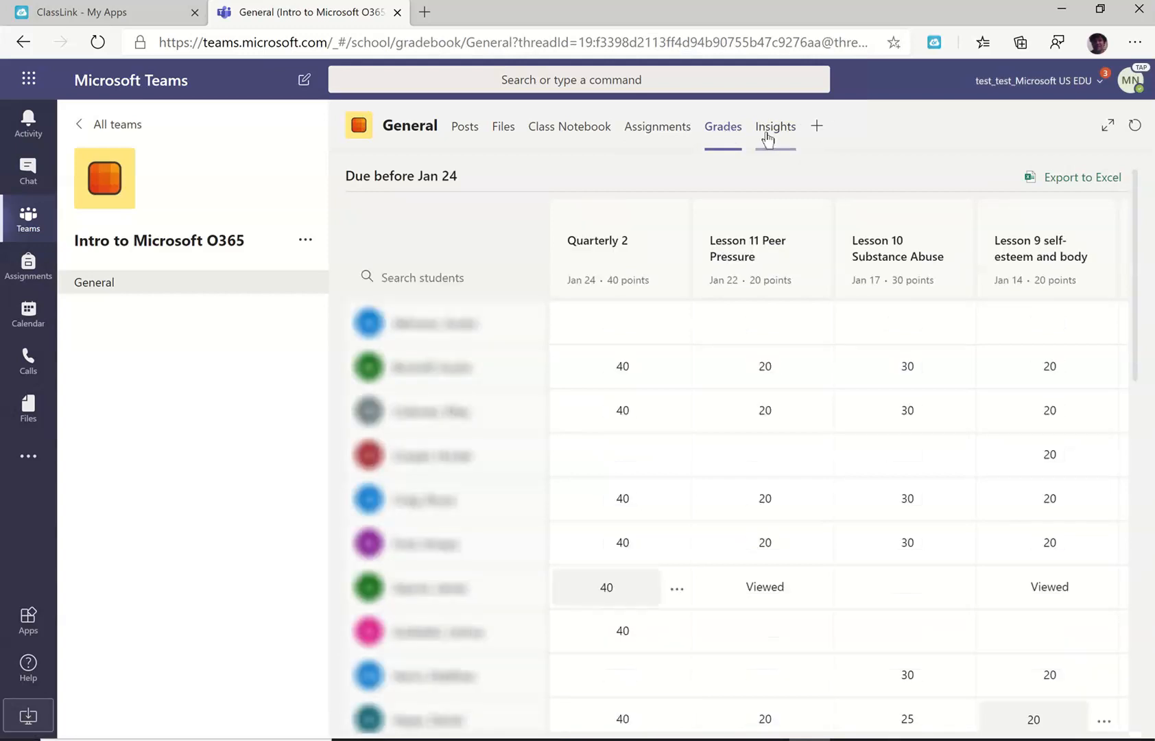
{"action": "left_click", "coordinate": [774, 126]}
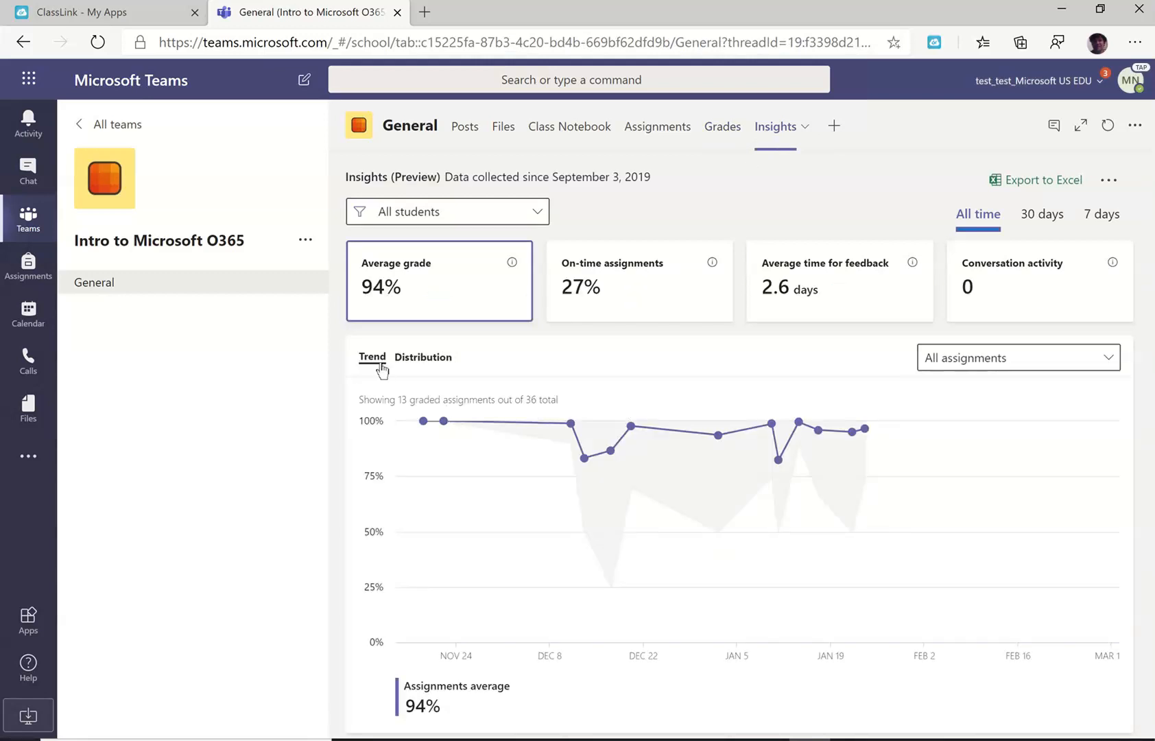
{"action": "mouse_move", "coordinate": [445, 331]}
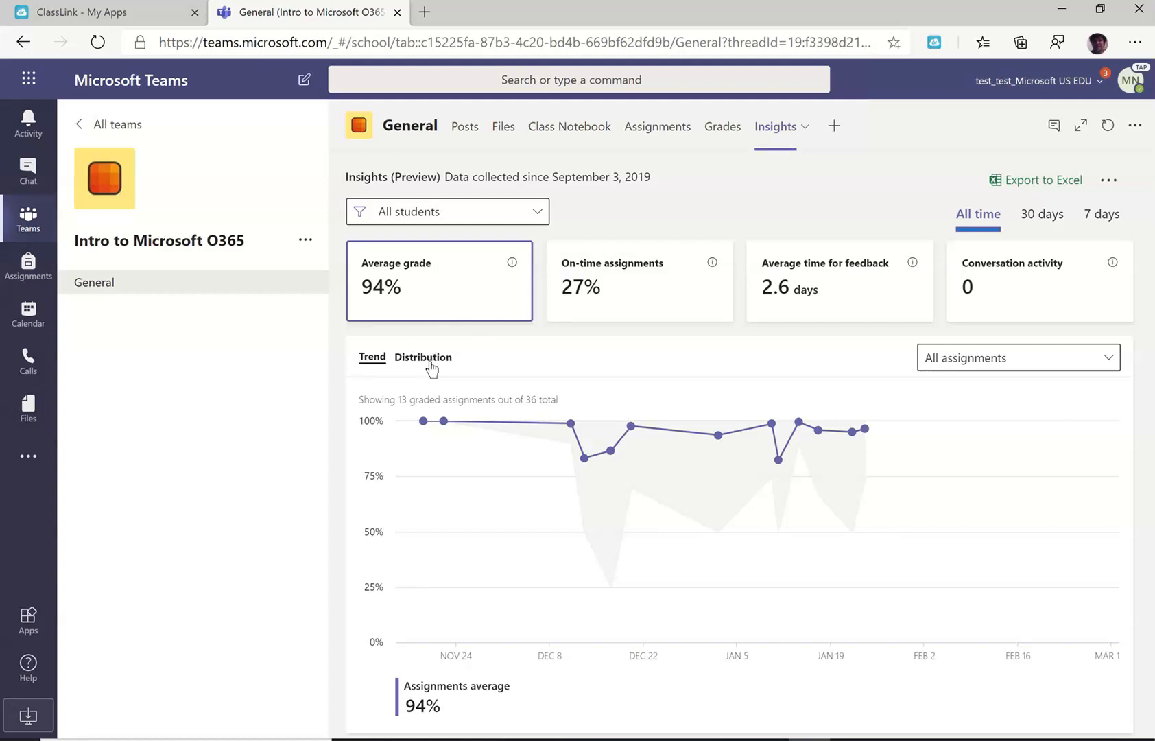
Show the grade distribution chart, then the on-time, late and missing breakdown.
{"action": "left_click", "coordinate": [422, 357]}
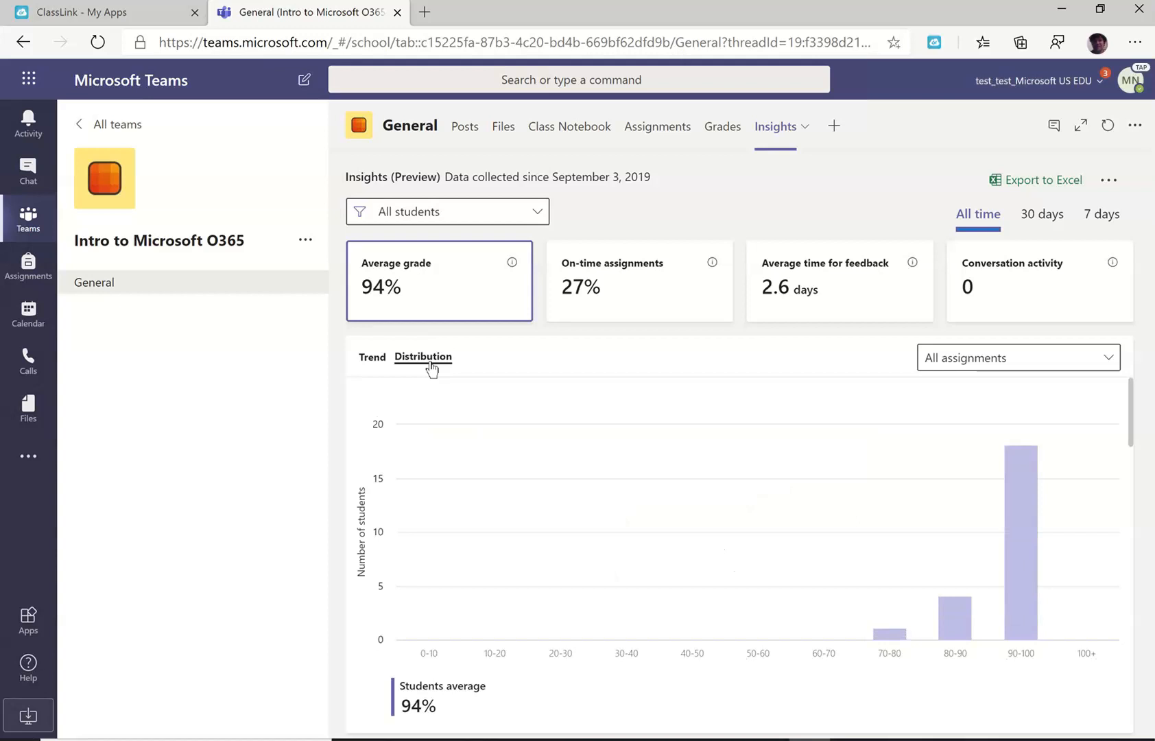
{"action": "mouse_move", "coordinate": [1039, 636]}
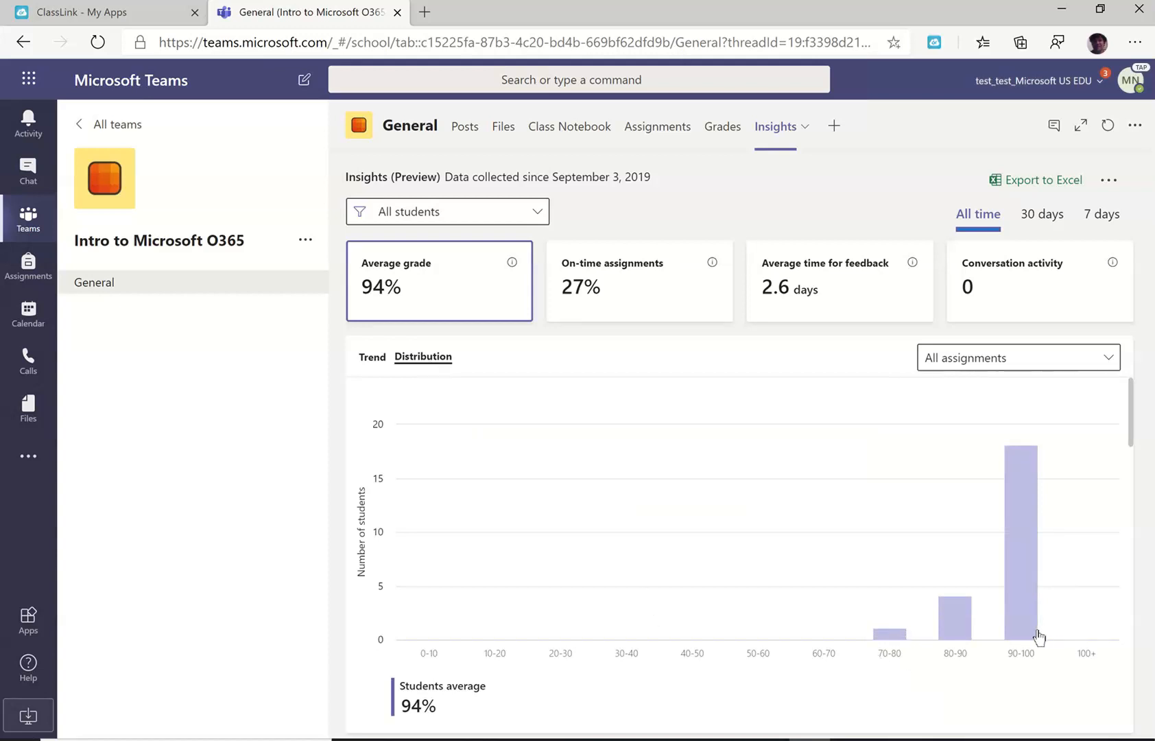
{"action": "left_click", "coordinate": [637, 281]}
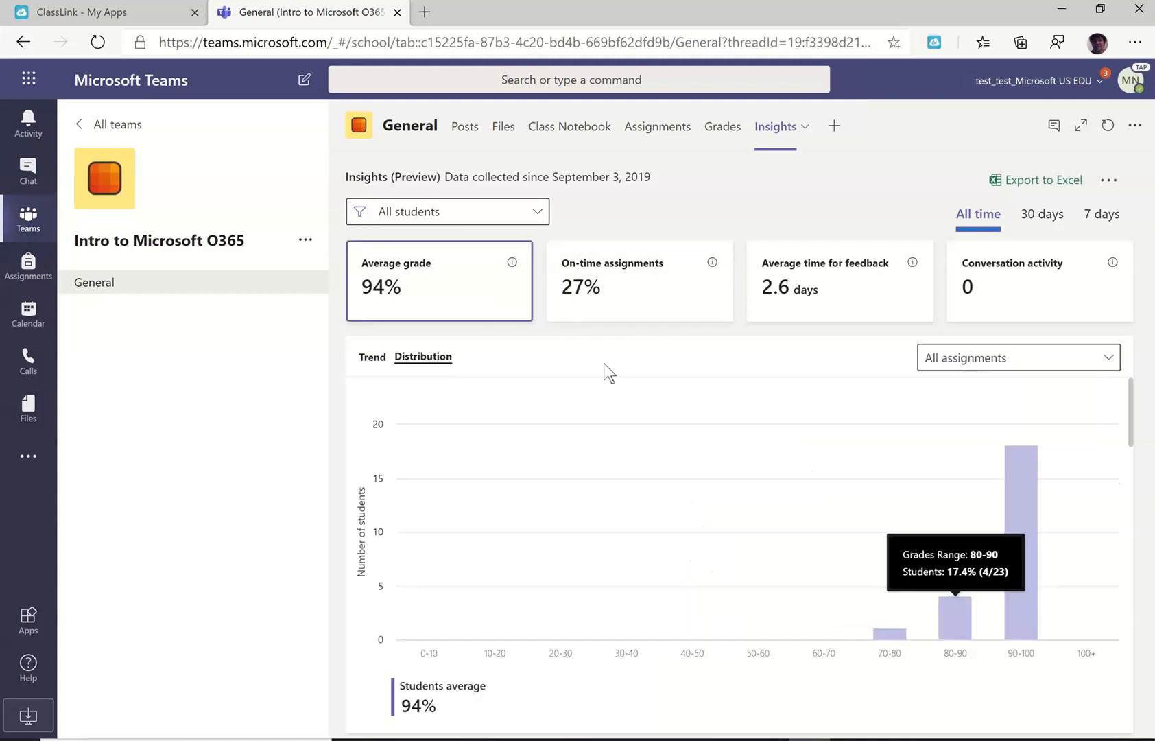
{"action": "left_click", "coordinate": [639, 280]}
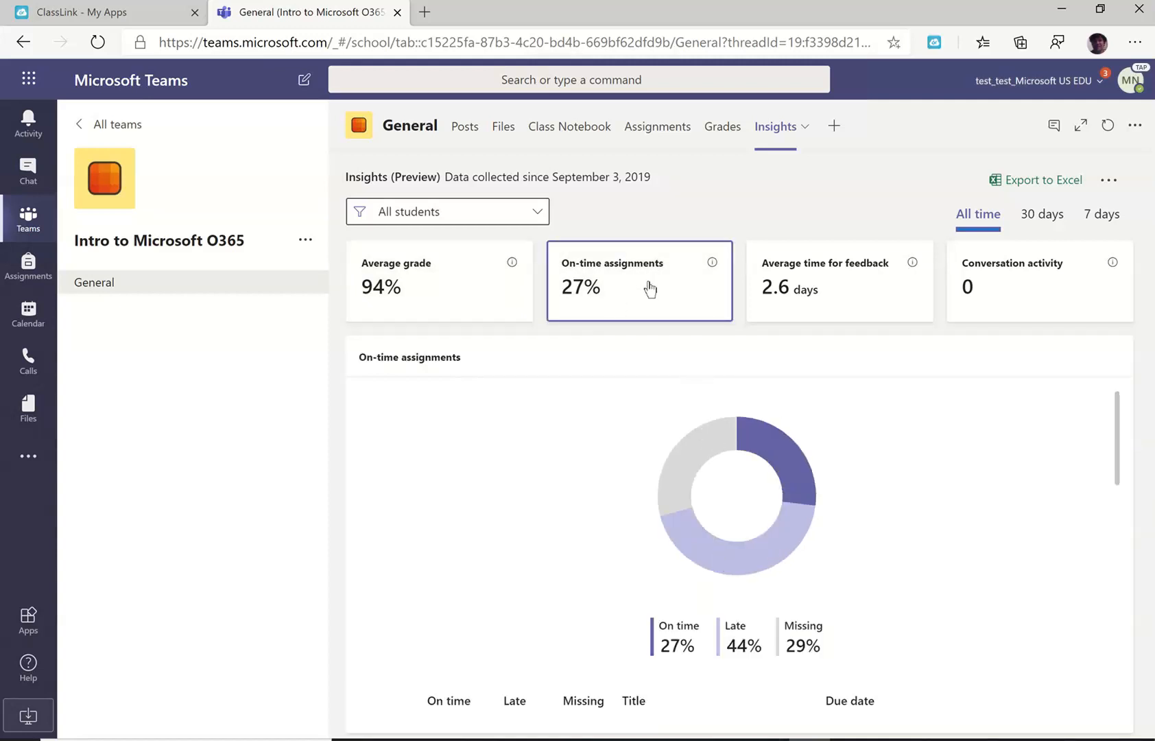
{"action": "mouse_move", "coordinate": [846, 304]}
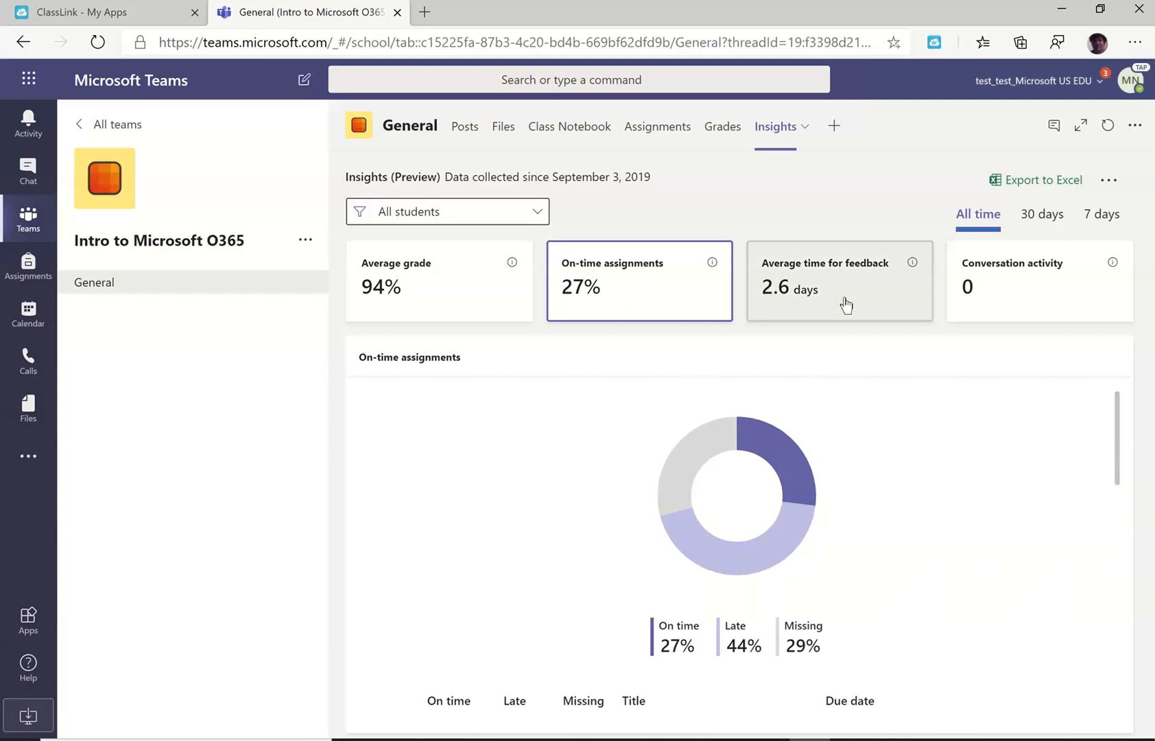
Switch between feedback time and average grade trend charts, ending on the 2.6-day feedback average.
{"action": "left_click", "coordinate": [838, 280]}
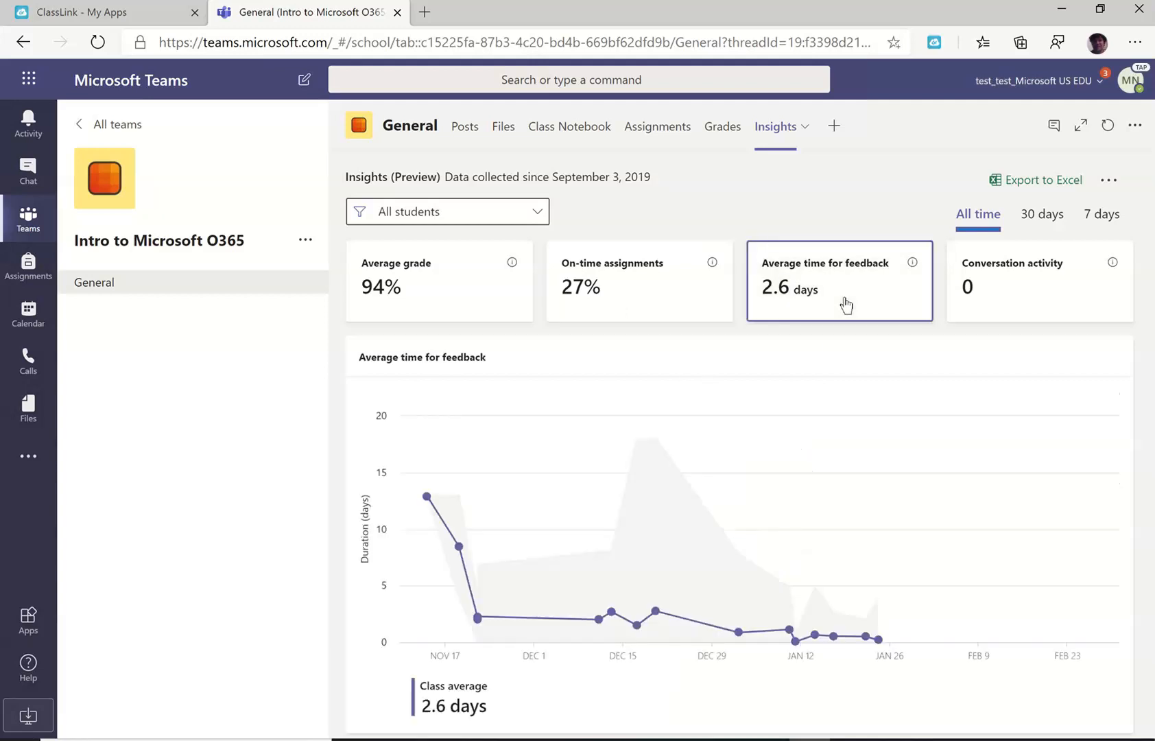
{"action": "mouse_move", "coordinate": [665, 336]}
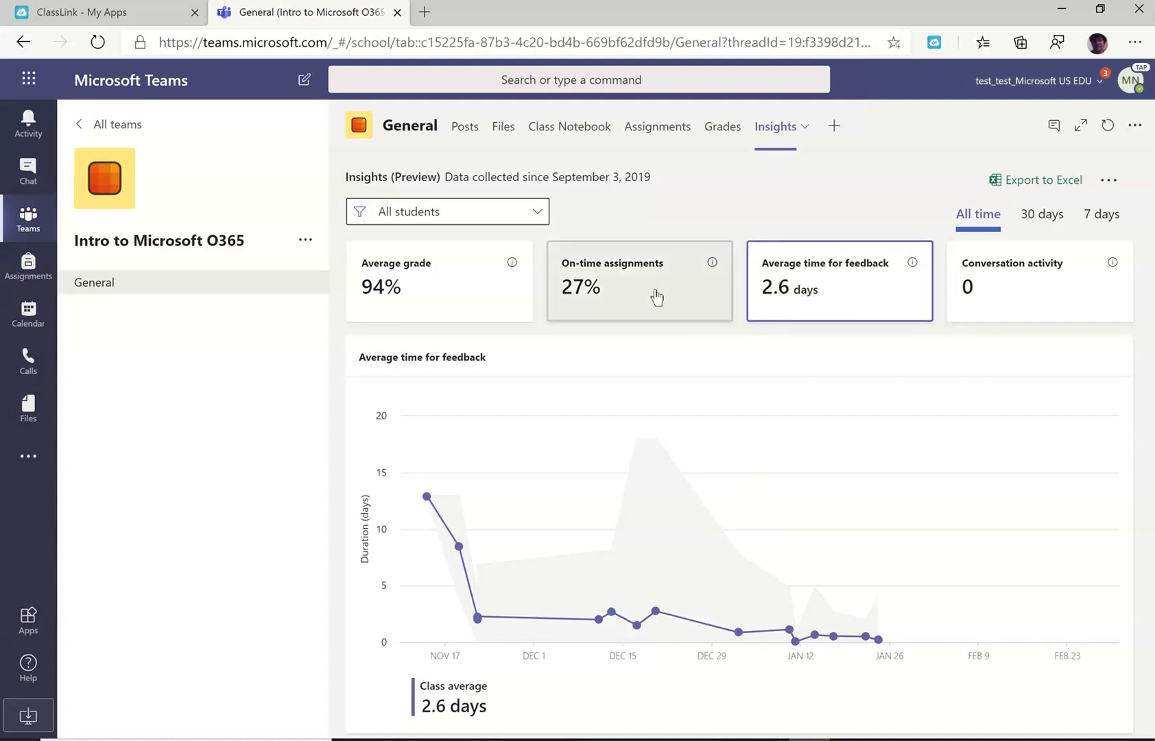
{"action": "left_click", "coordinate": [438, 287]}
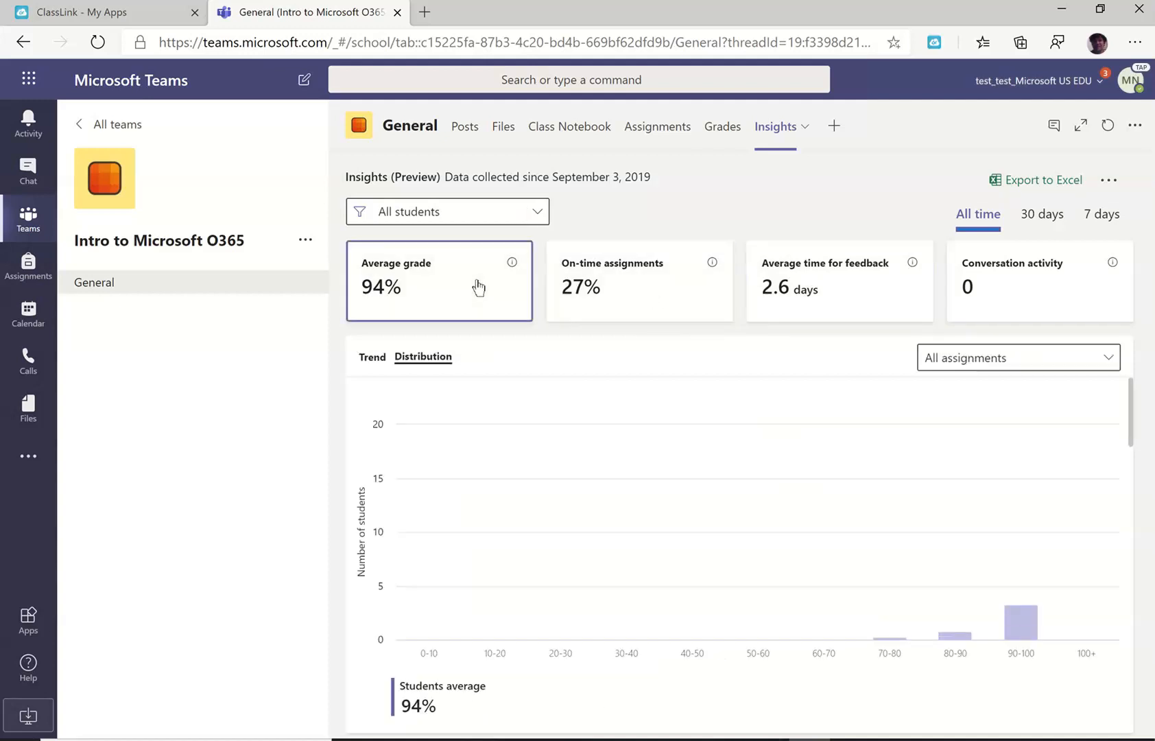
{"action": "left_click", "coordinate": [371, 357]}
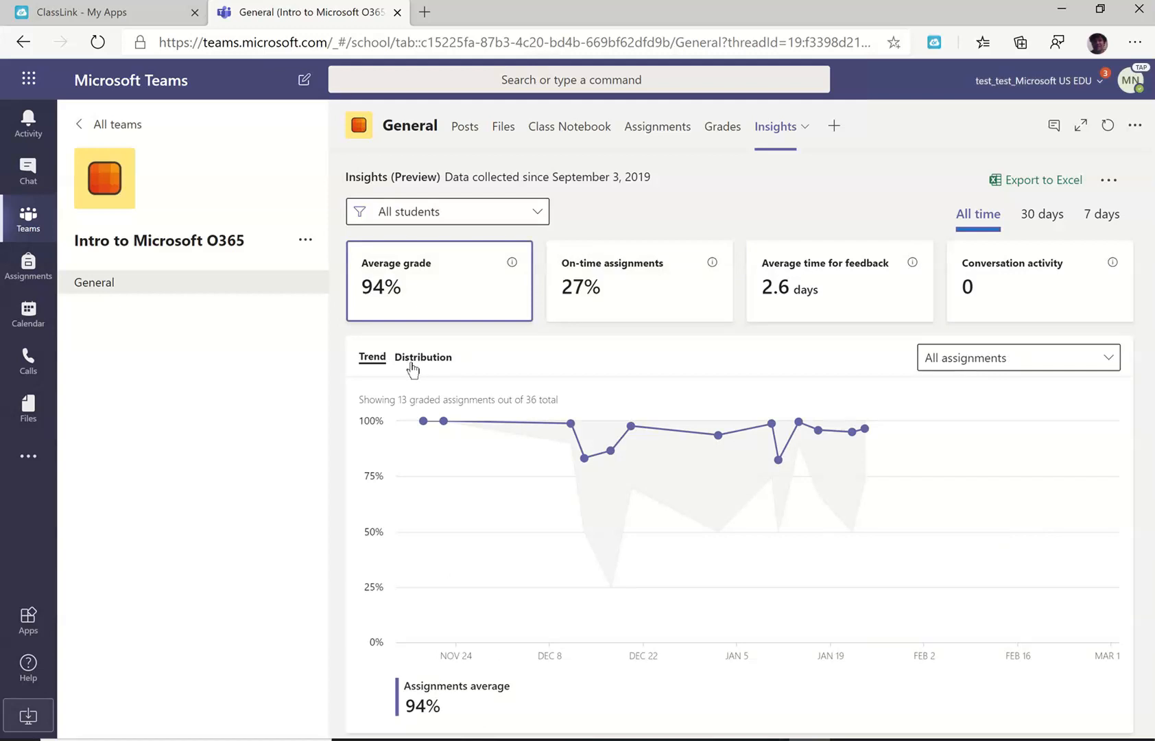
{"action": "left_click", "coordinate": [825, 279]}
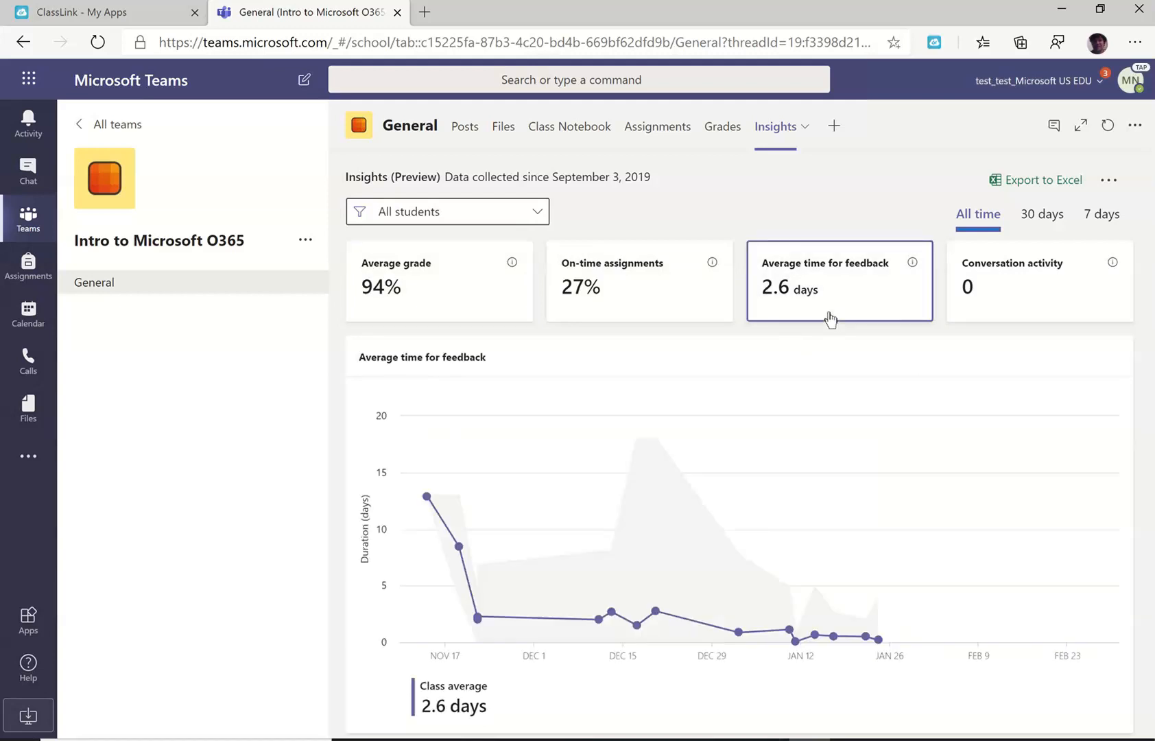